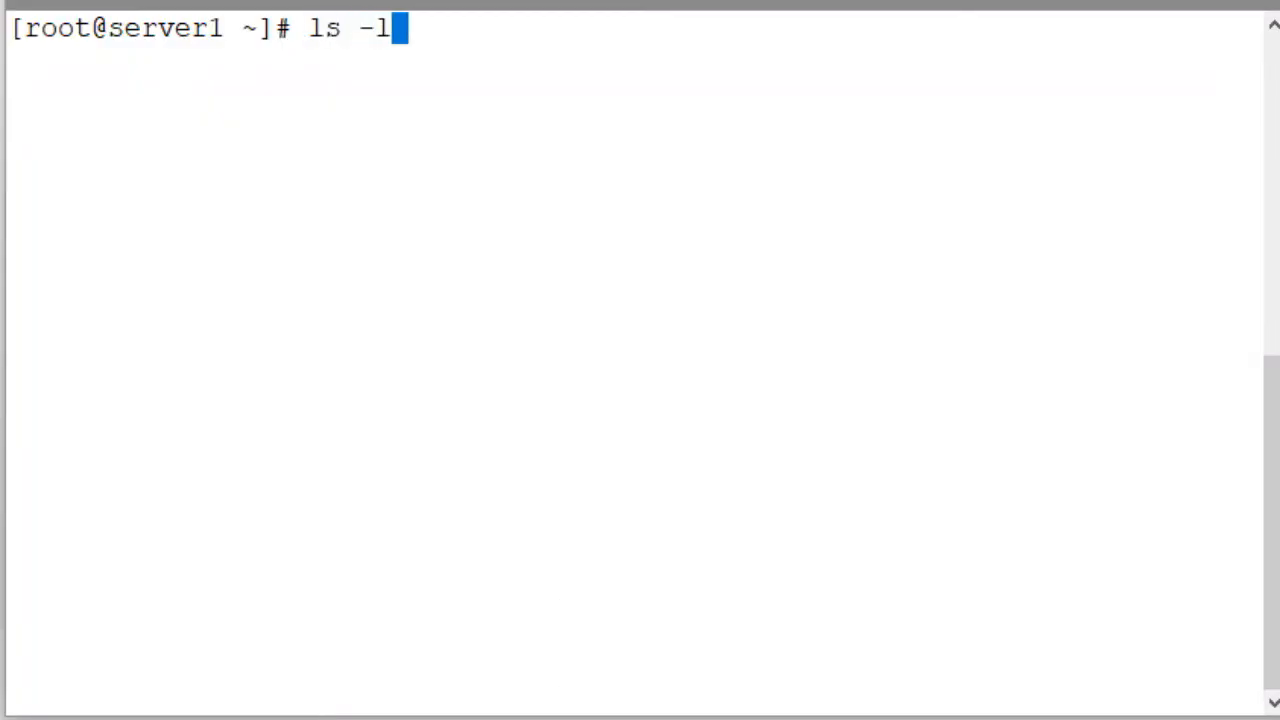
Step: Long-list /sbin/nologin to confirm it is a root-owned executable
{"action": "type", "text": "/sbin/n"}
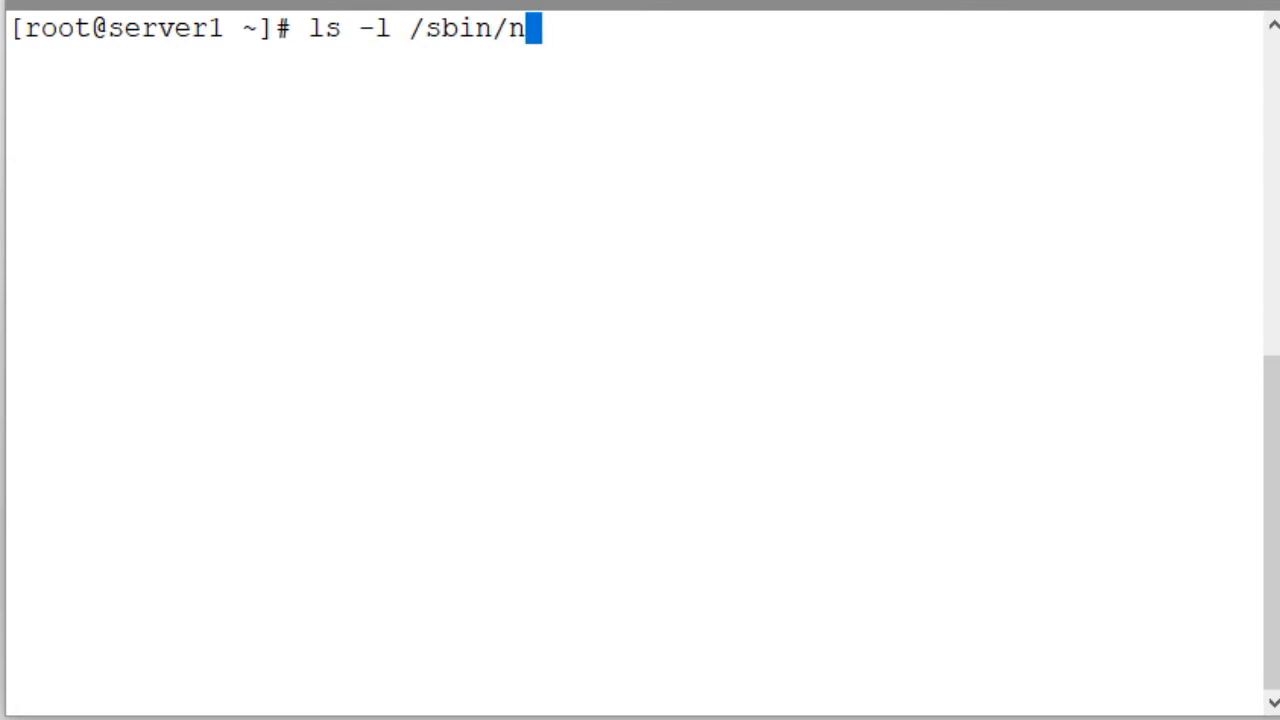
{"action": "type", "text": "ologin"}
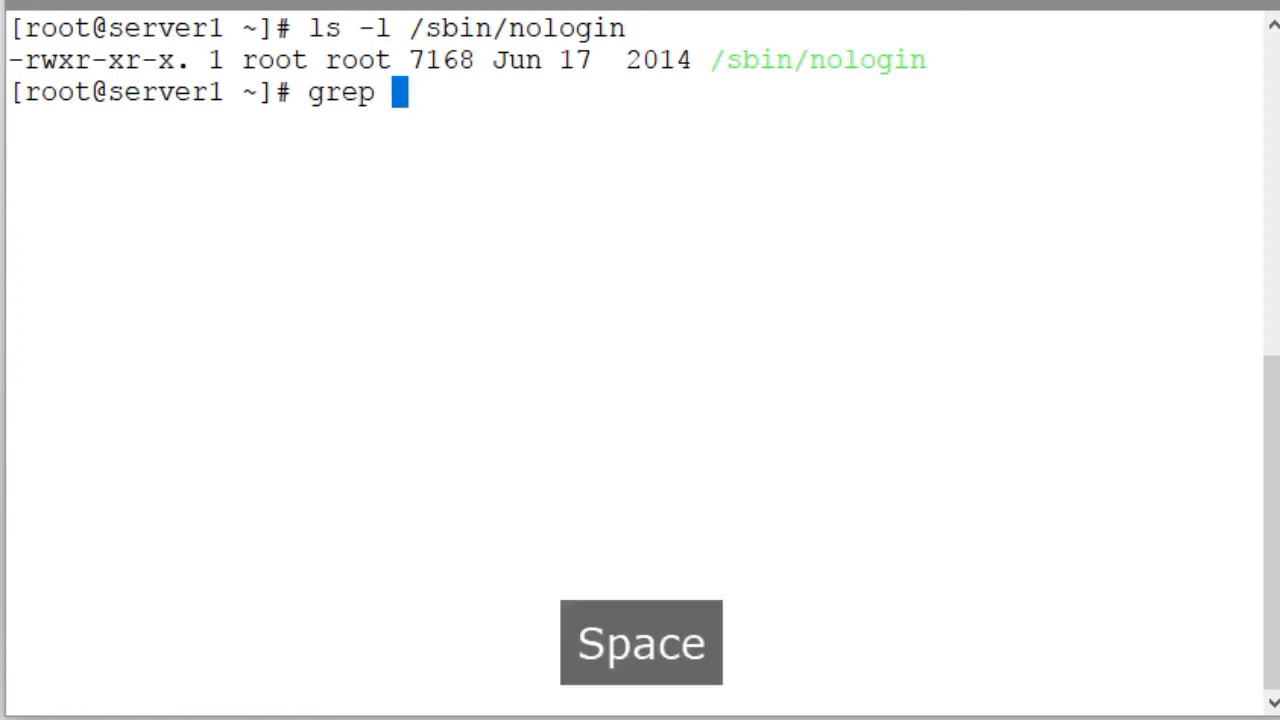
Step: Run grep nologin /etc/passwd piped through more to list nologin accounts
{"action": "type", "text": "nologin"}
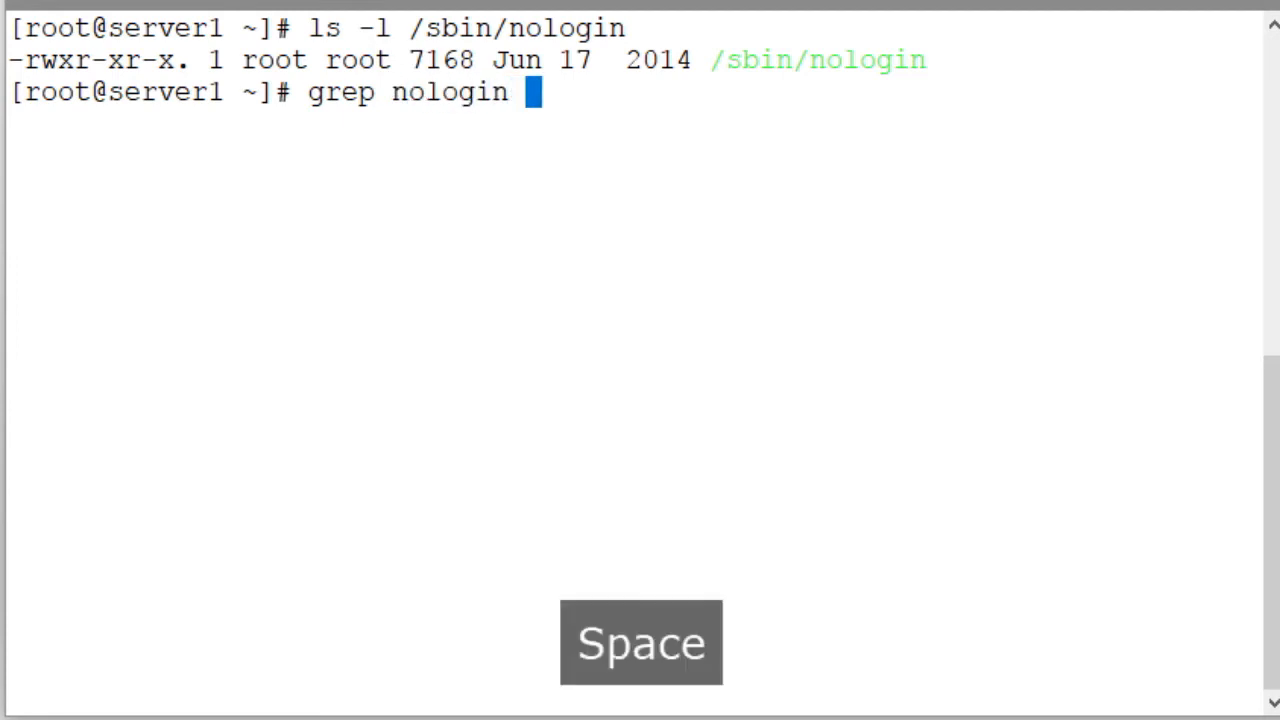
{"action": "type", "text": "/etc/pa"}
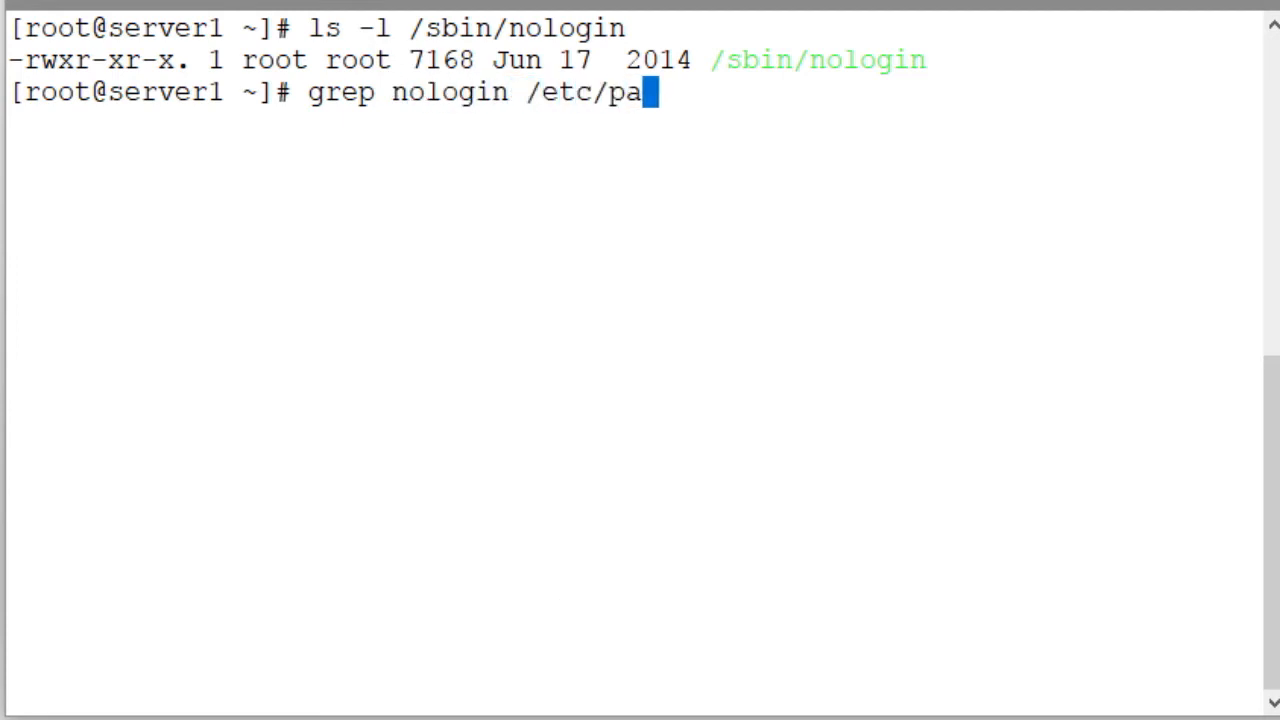
{"action": "key", "text": "space"}
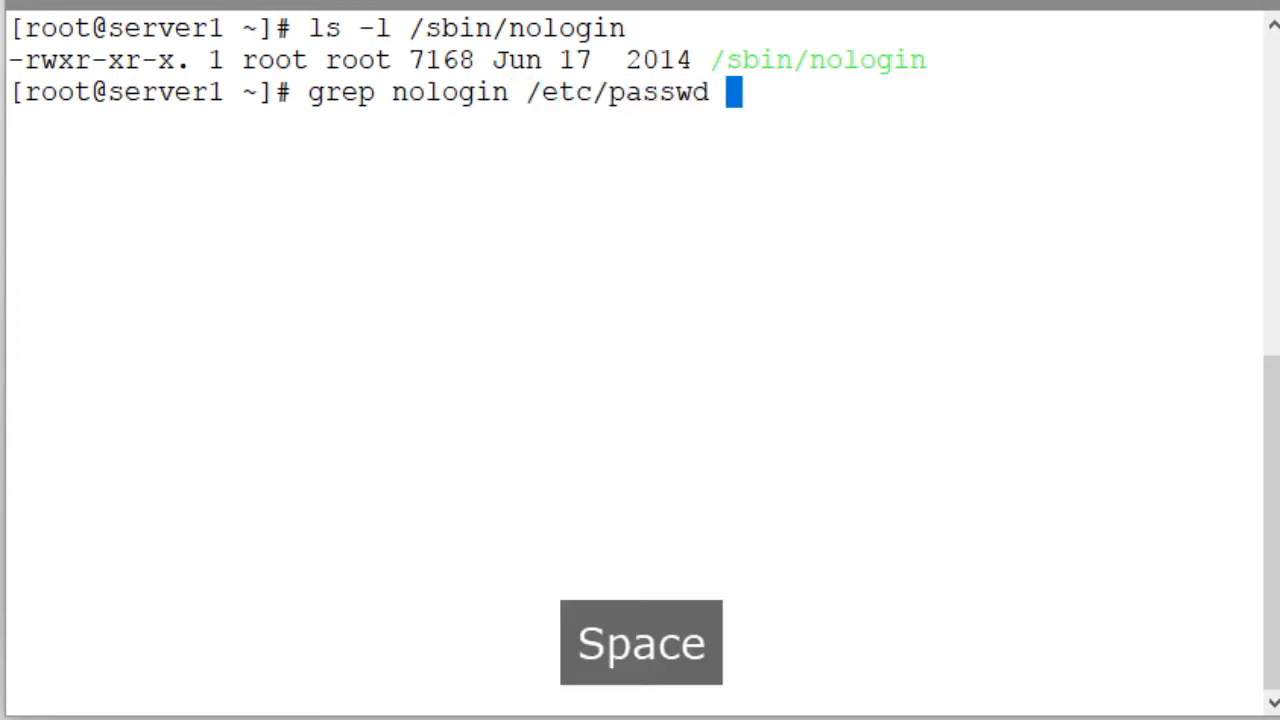
{"action": "type", "text": "| more"}
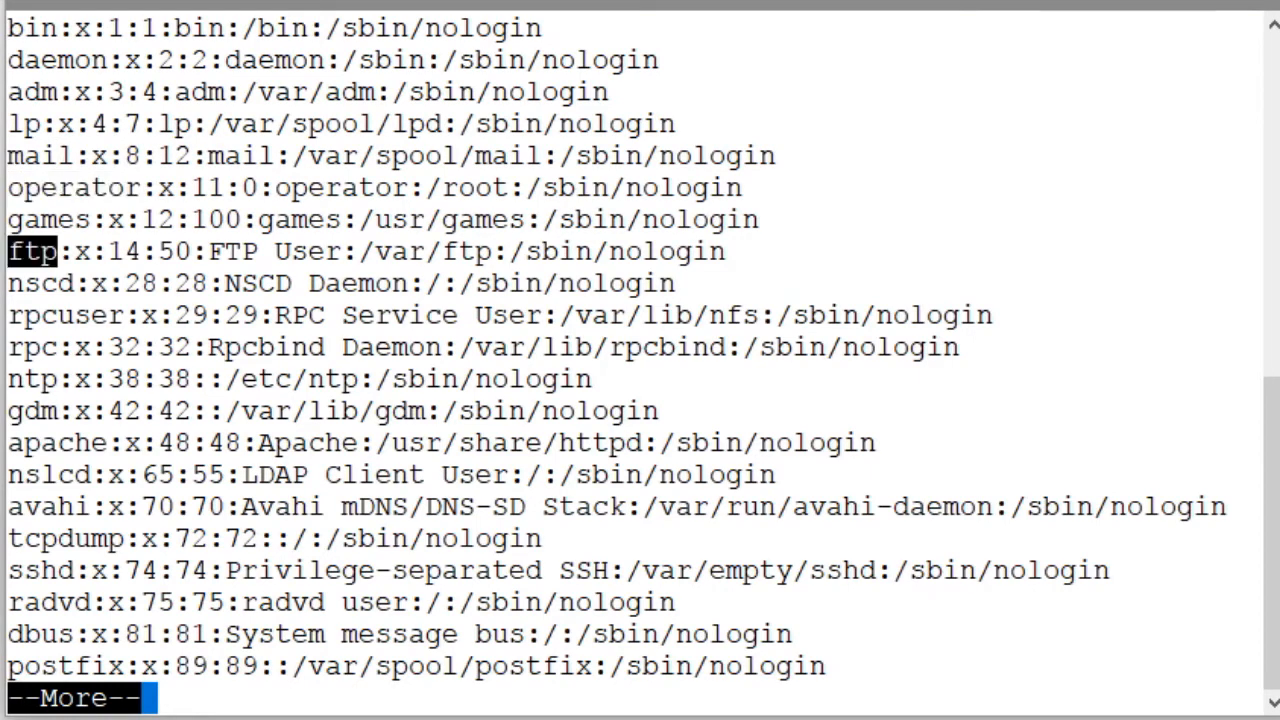
Step: Page through the more output to the end and begin the useradd command
{"action": "key", "text": "n"}
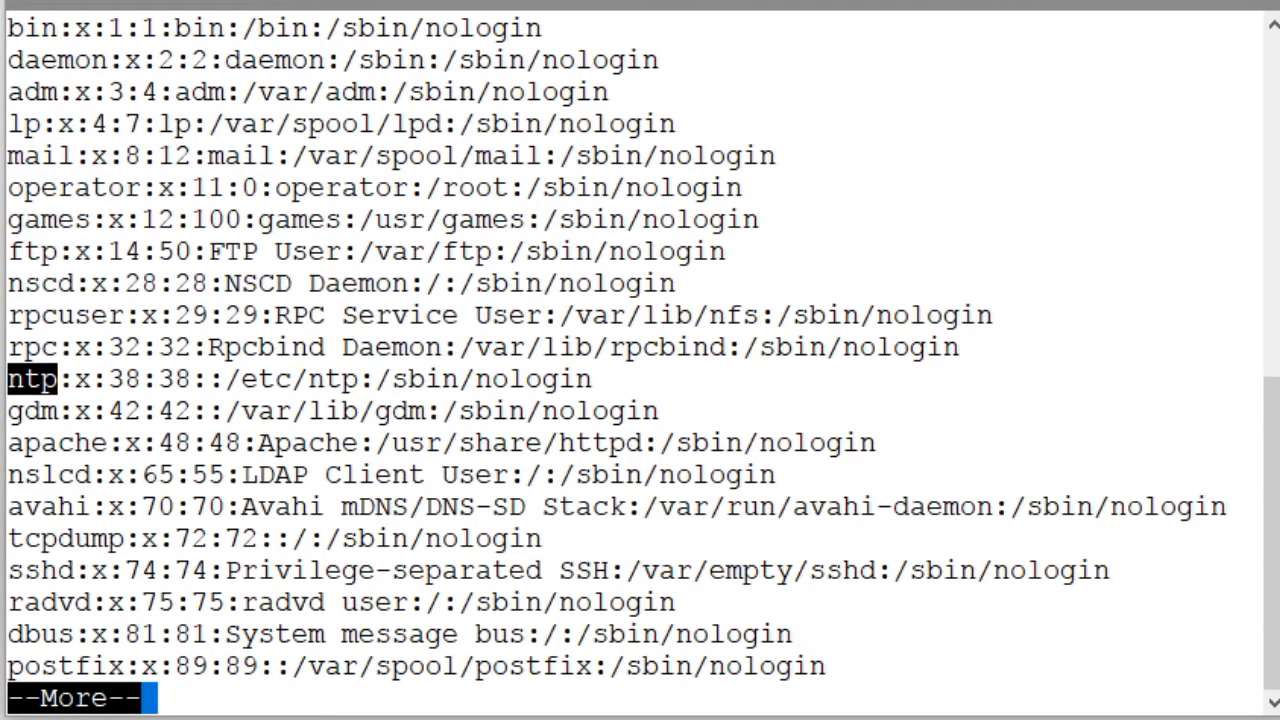
{"action": "key", "text": "n"}
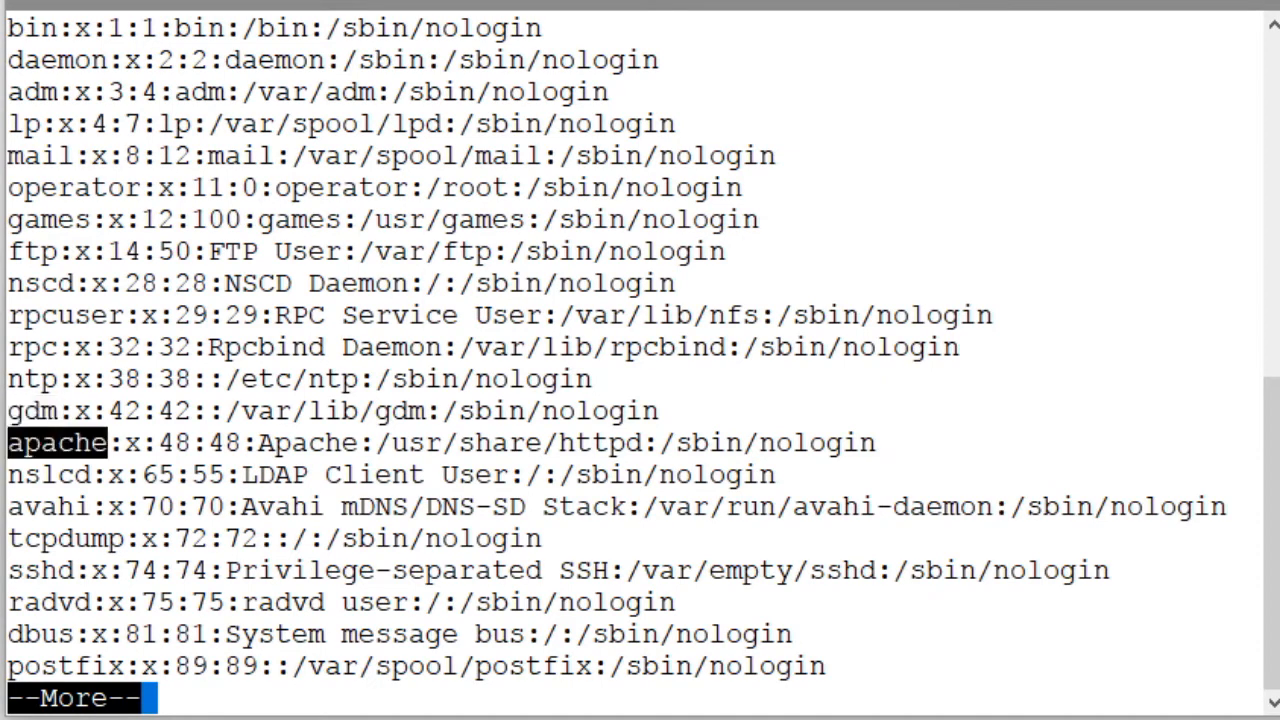
{"action": "key", "text": "n"}
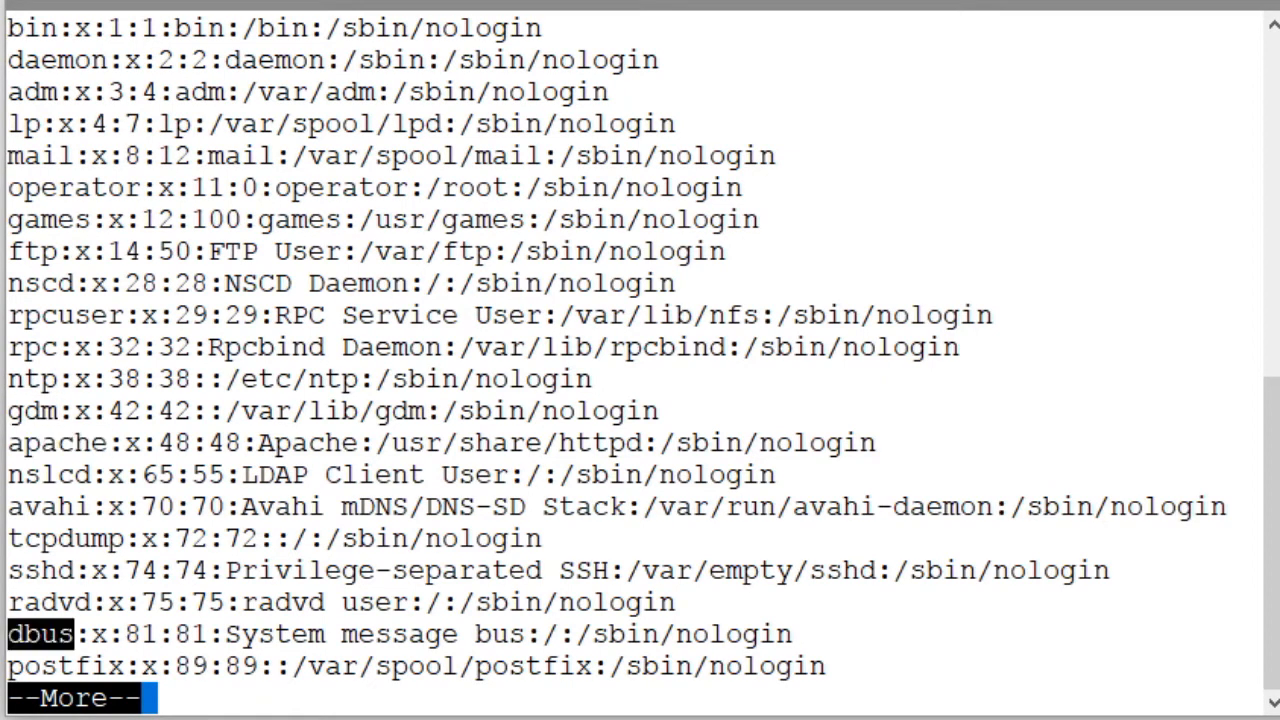
{"action": "key", "text": "space"}
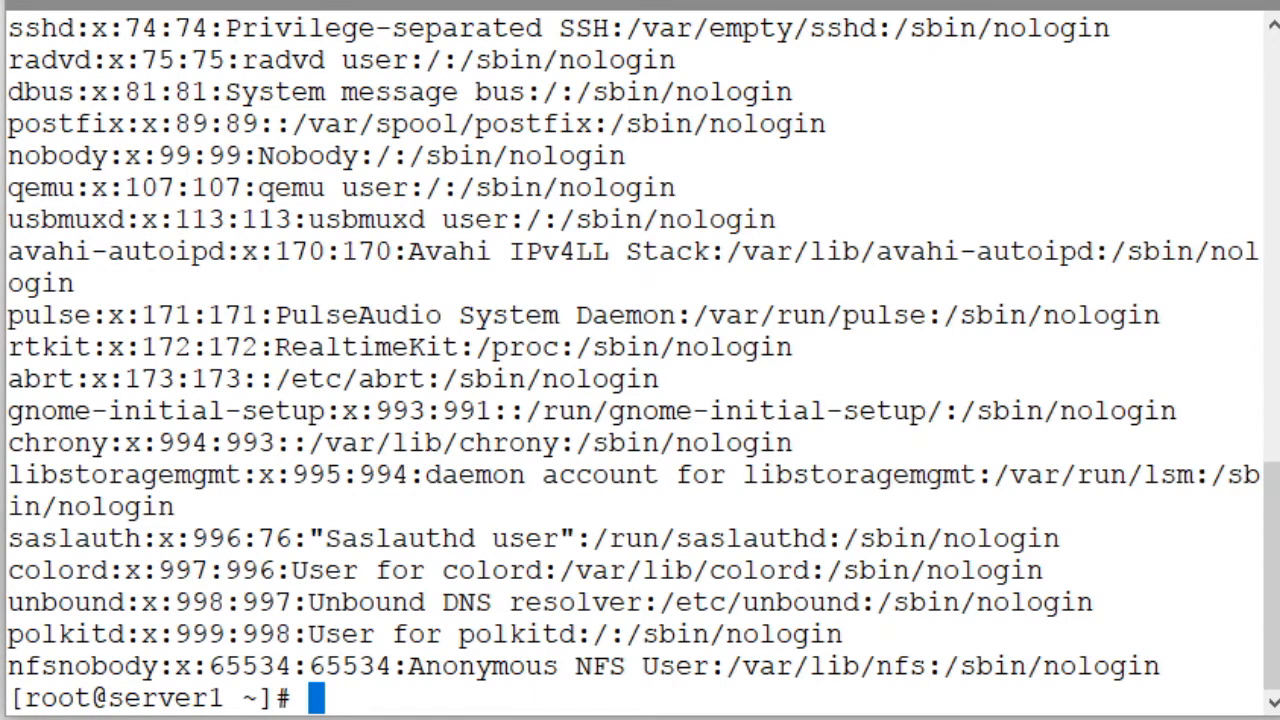
{"action": "type", "text": "u"}
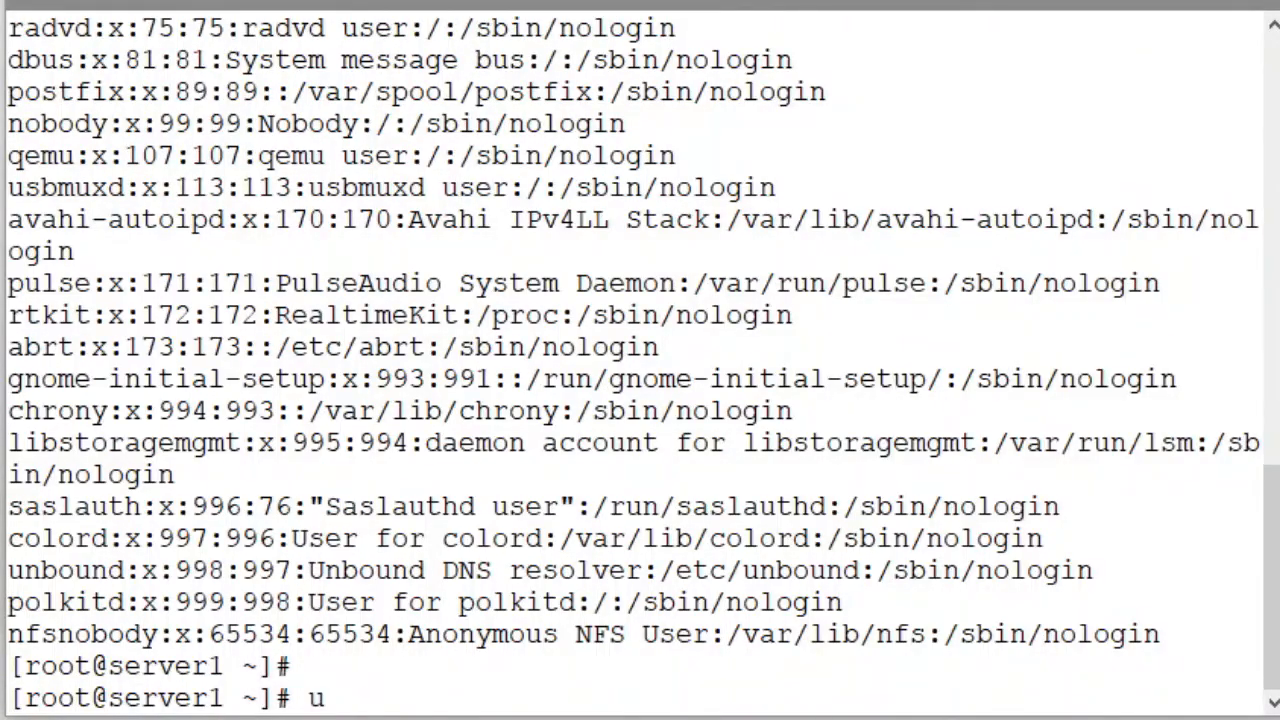
Step: Create account user6000 with useradd -s /sbin/nologin
{"action": "type", "text": "seradd"}
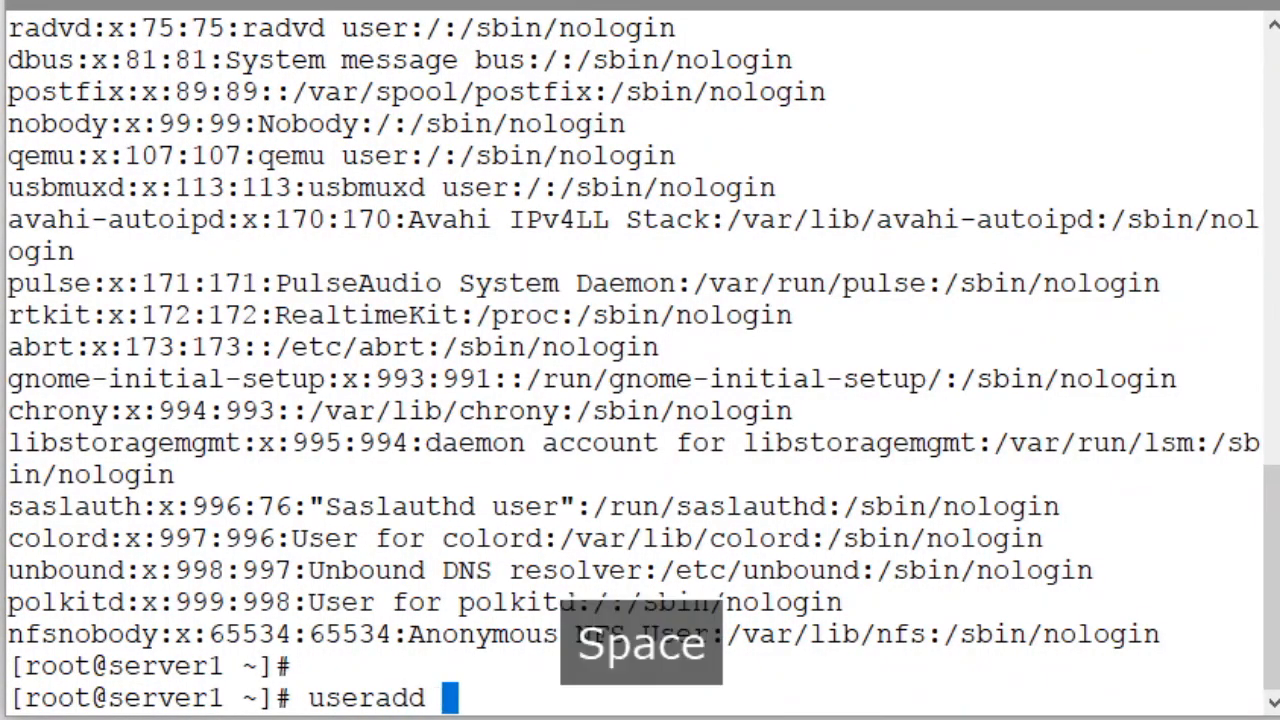
{"action": "type", "text": "-s /sbi"}
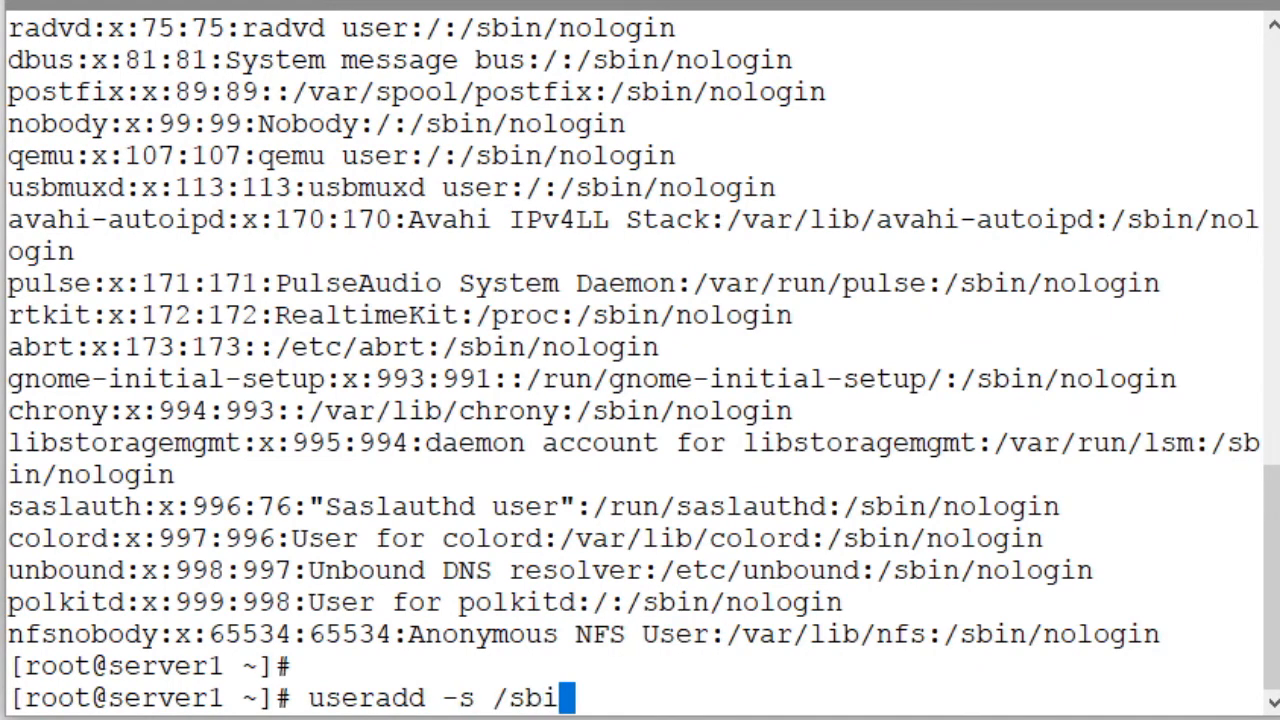
{"action": "type", "text": "n/nologin"}
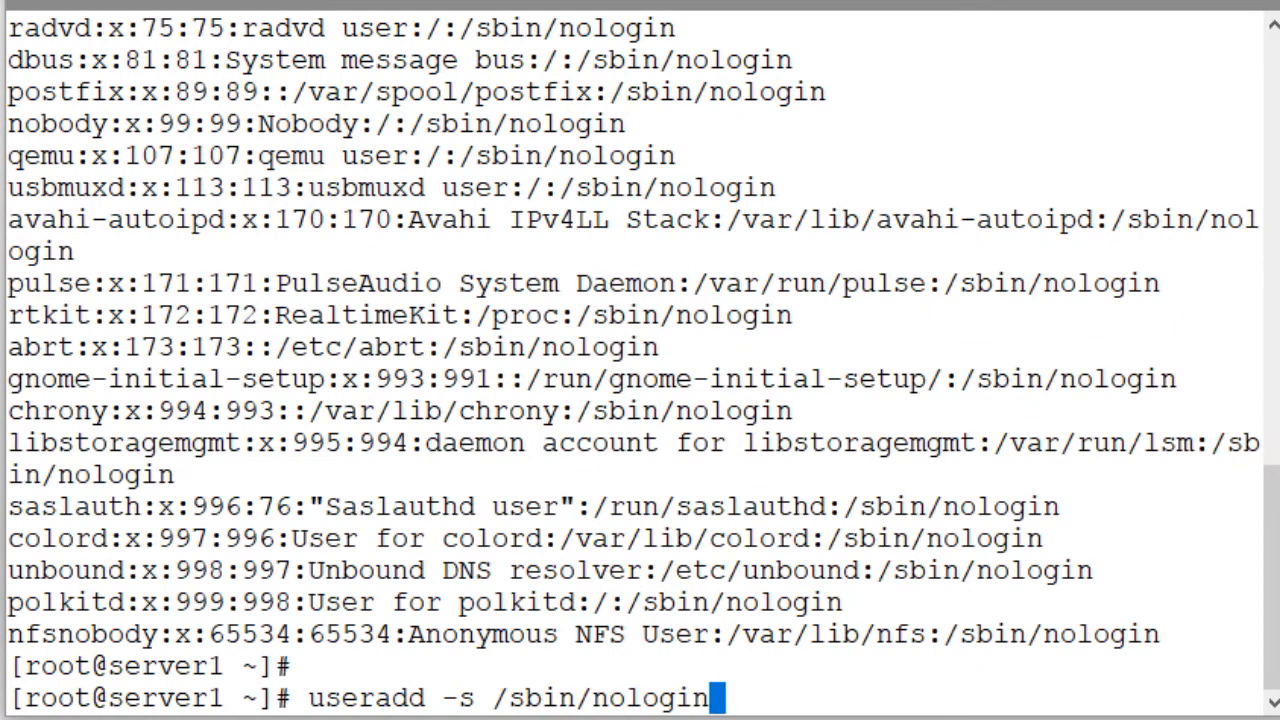
{"action": "type", "text": "user"}
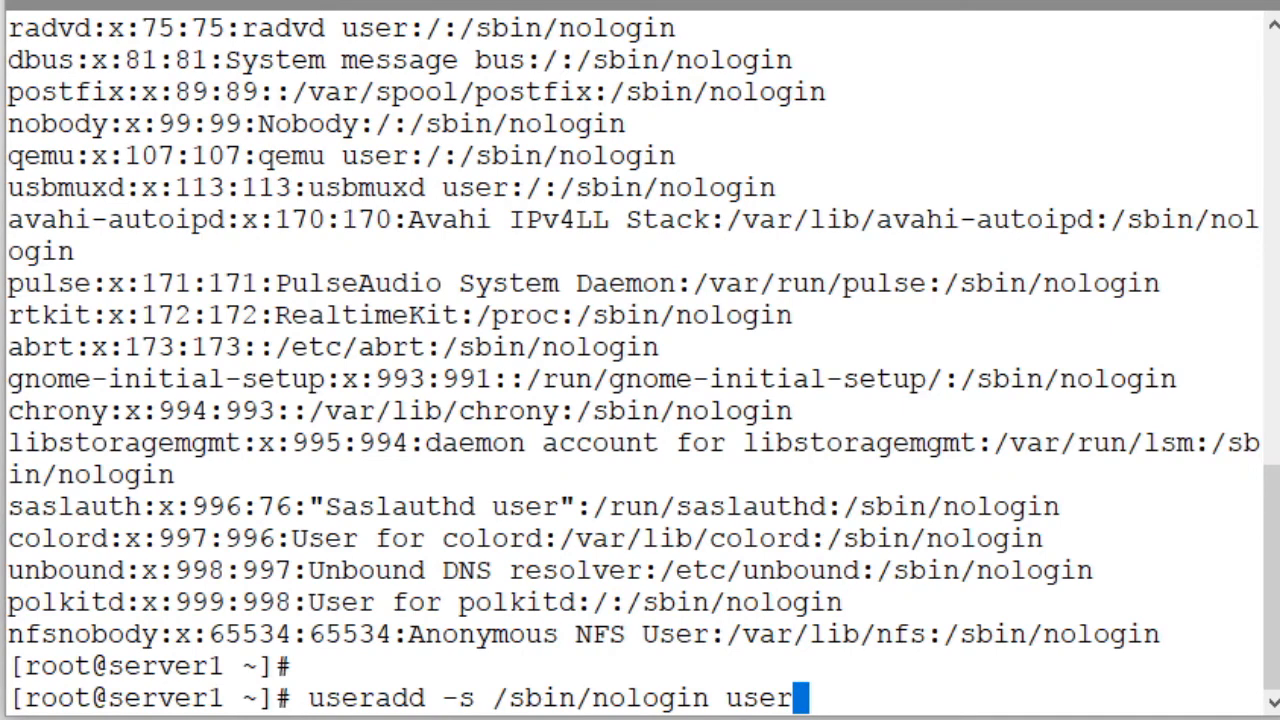
{"action": "type", "text": "6000"}
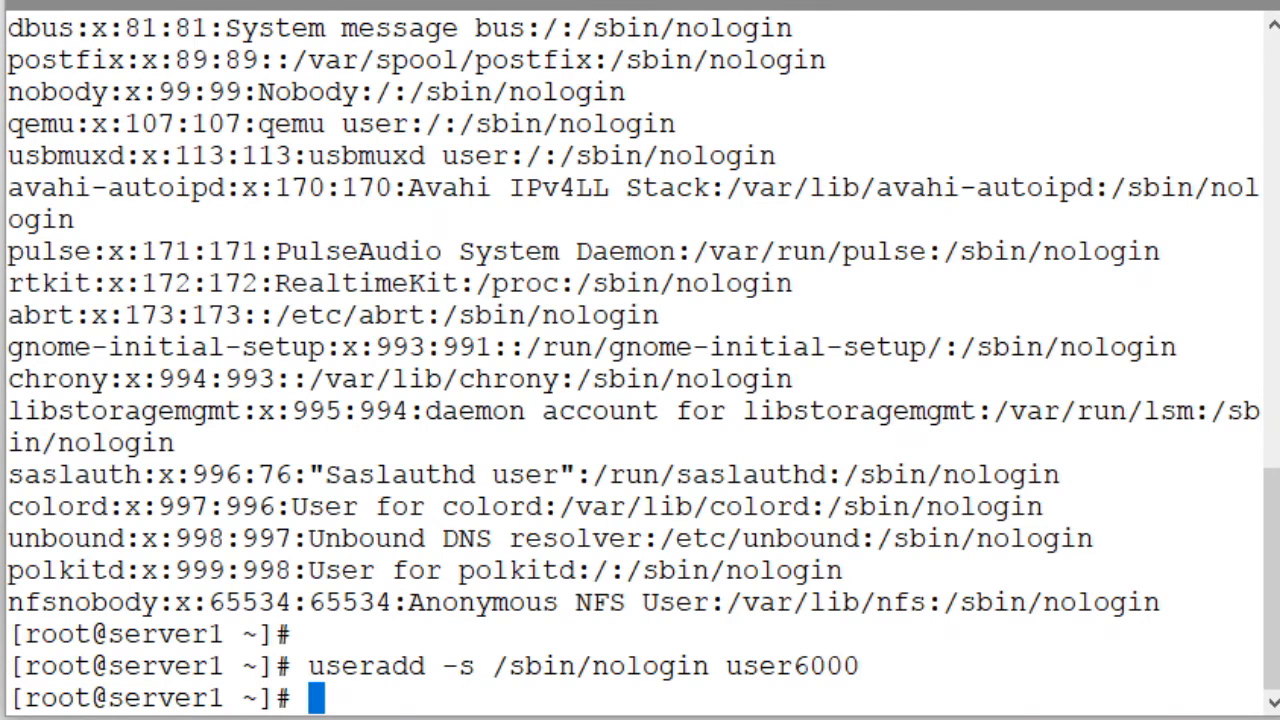
Step: Grep user6000 in /etc/passwd and highlight its name in the entry
{"action": "type", "text": "grep"}
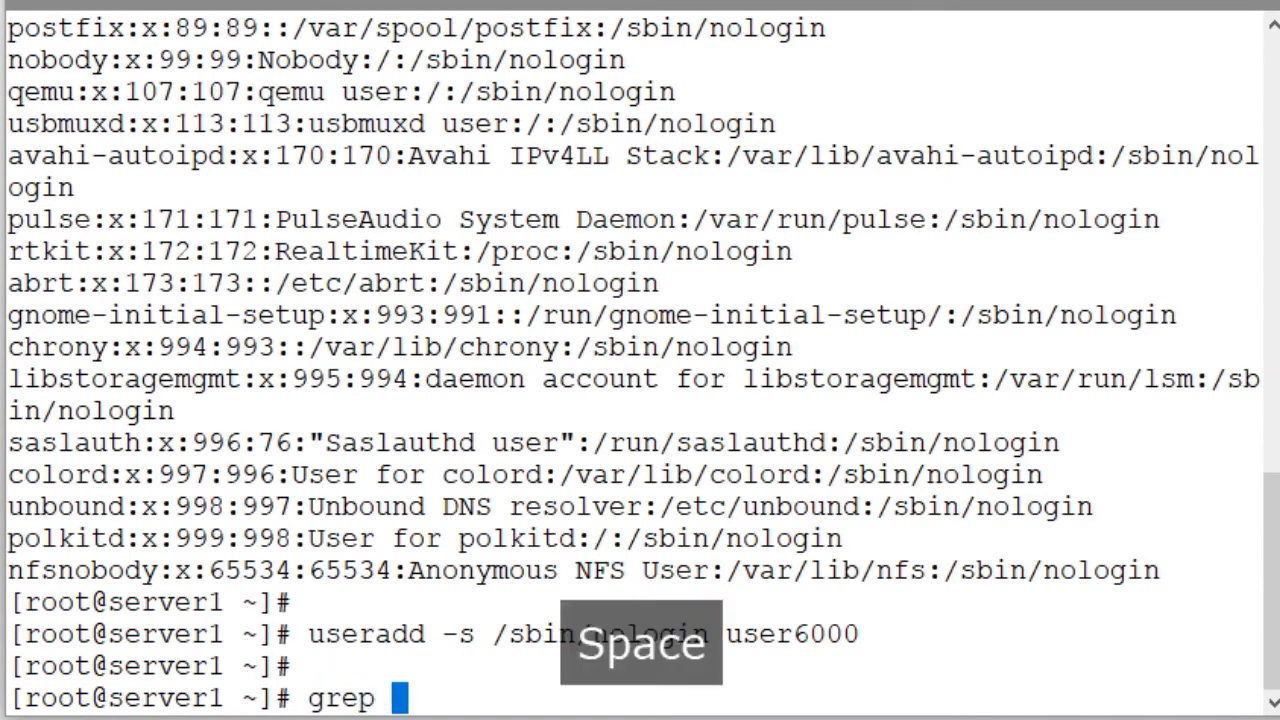
{"action": "type", "text": "user60"}
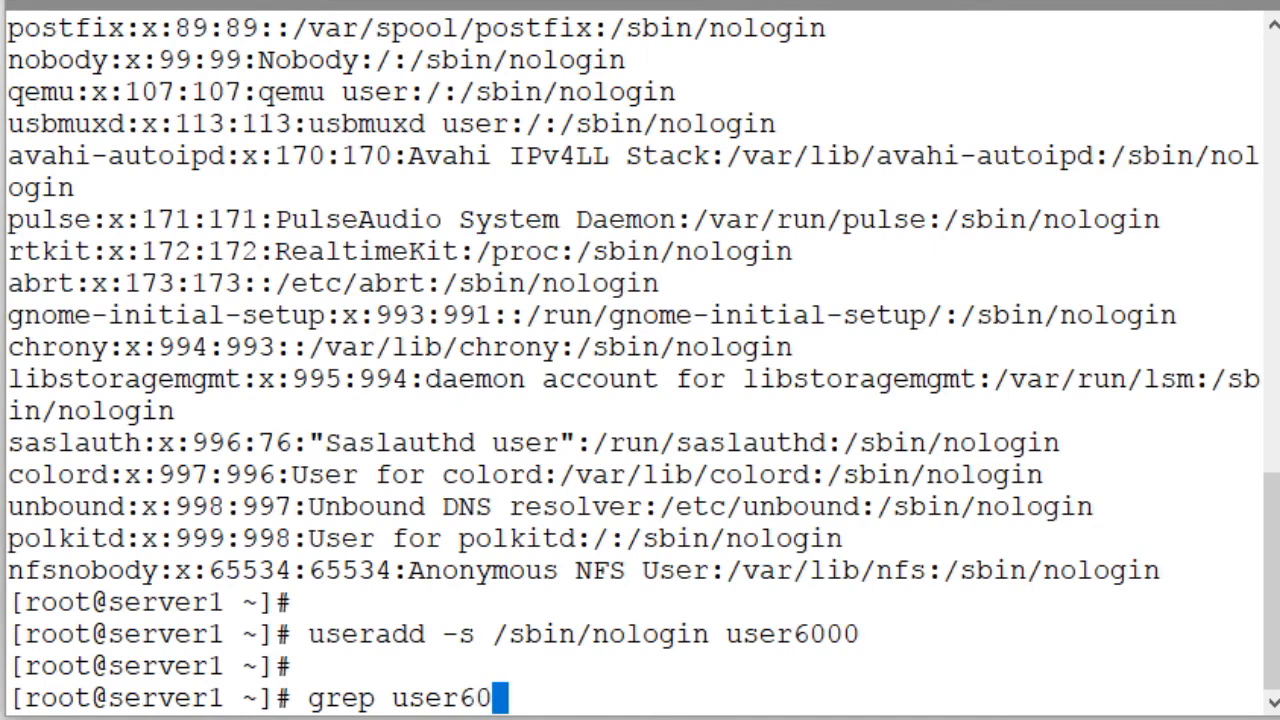
{"action": "type", "text": "00 /etc/passwd"}
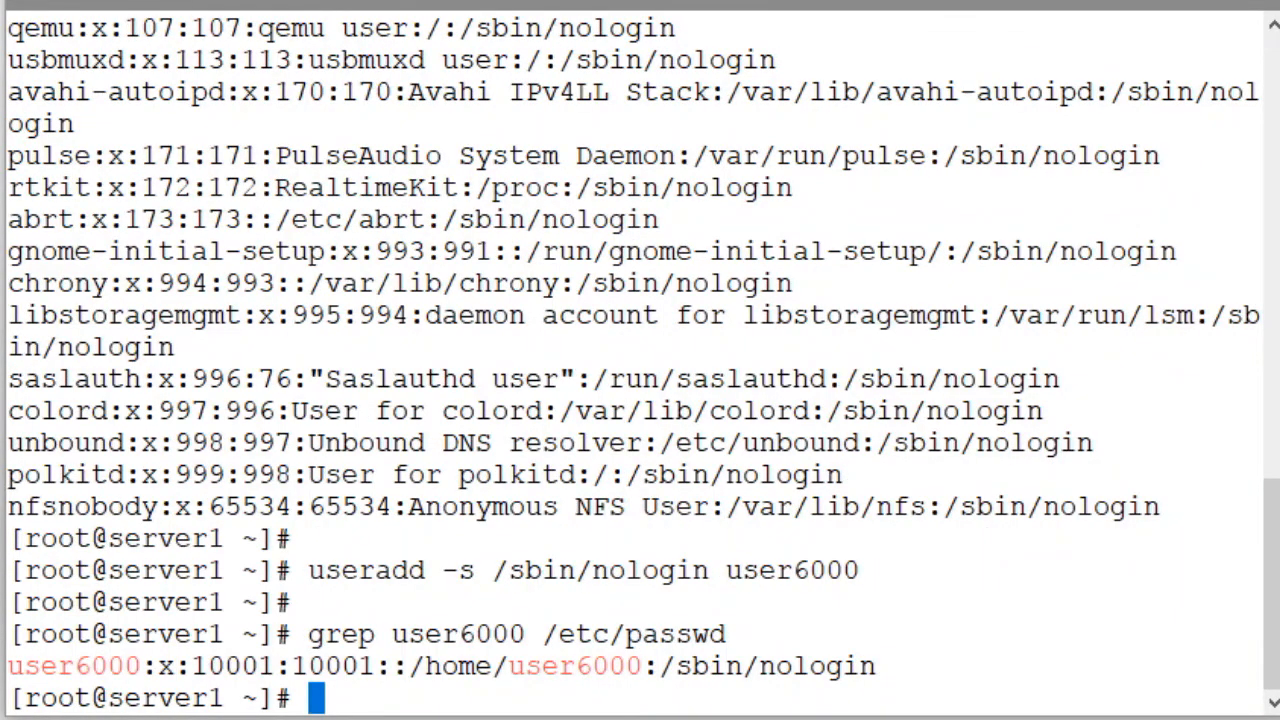
{"action": "double_click", "coordinate": [73, 666]}
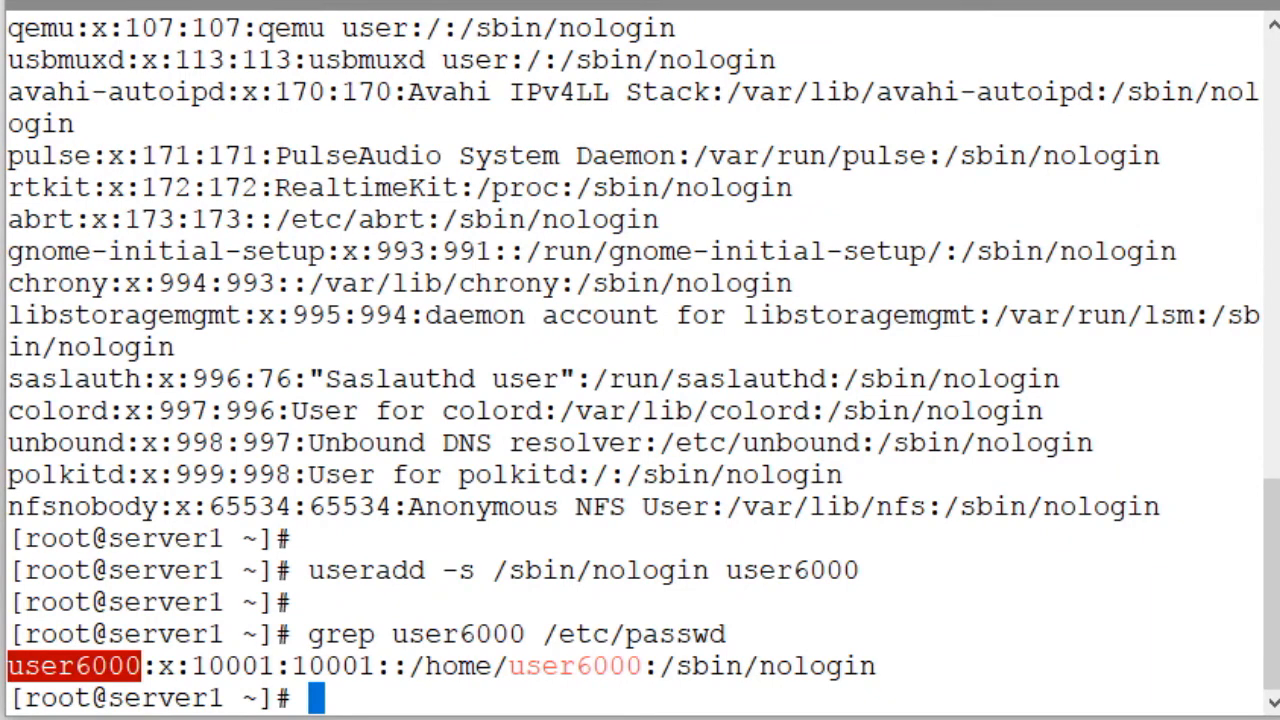
{"action": "double_click", "coordinate": [232, 666]}
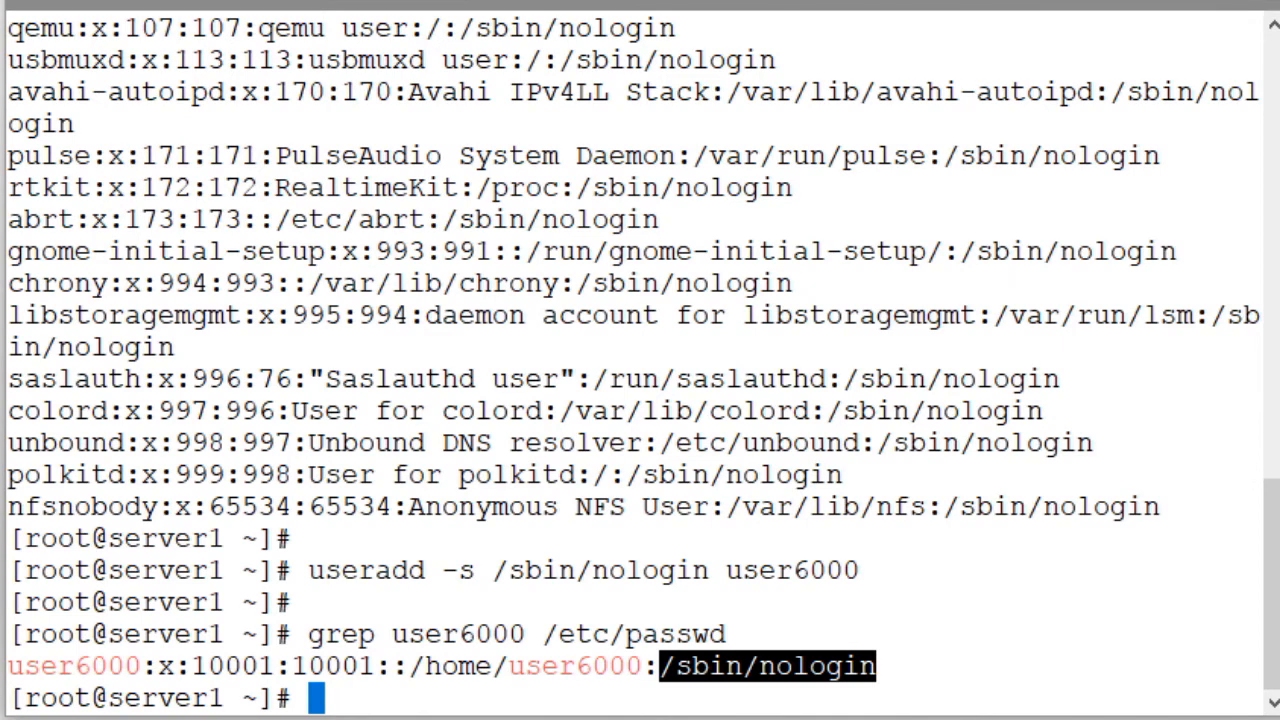
Step: Set a password for user6000 with passwd
{"action": "type", "text": "passwd"}
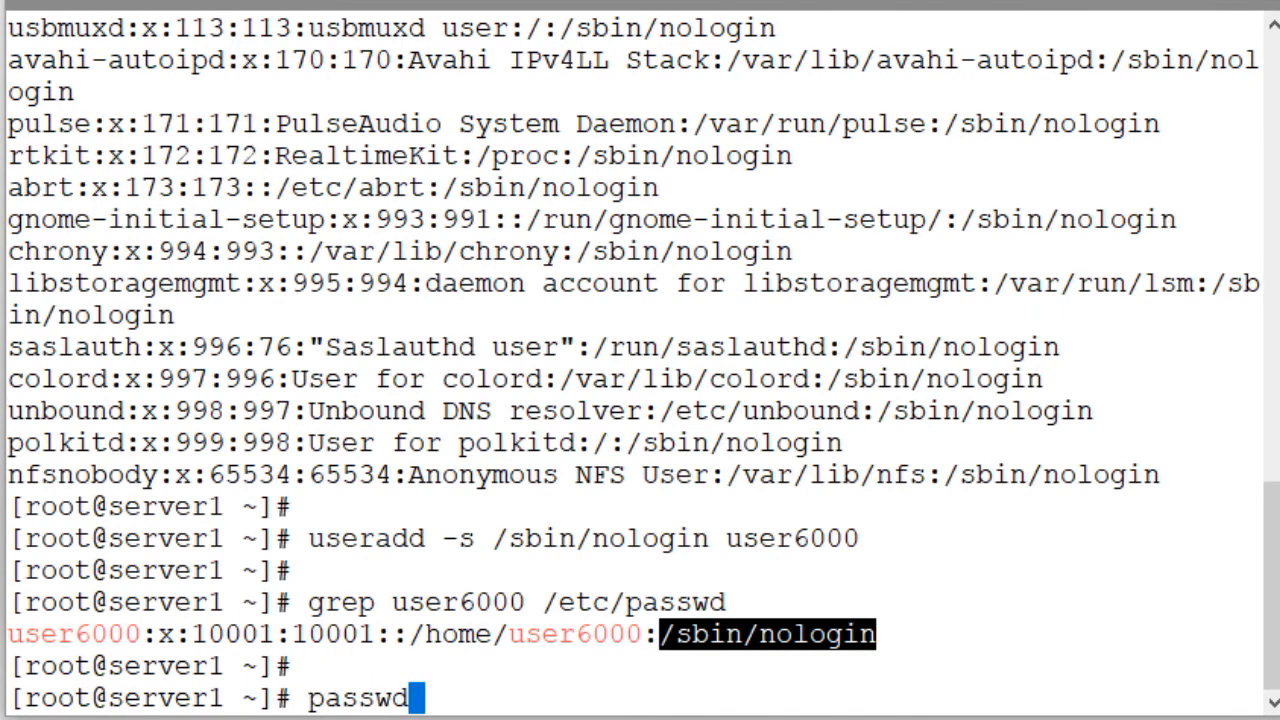
{"action": "type", "text": "user"}
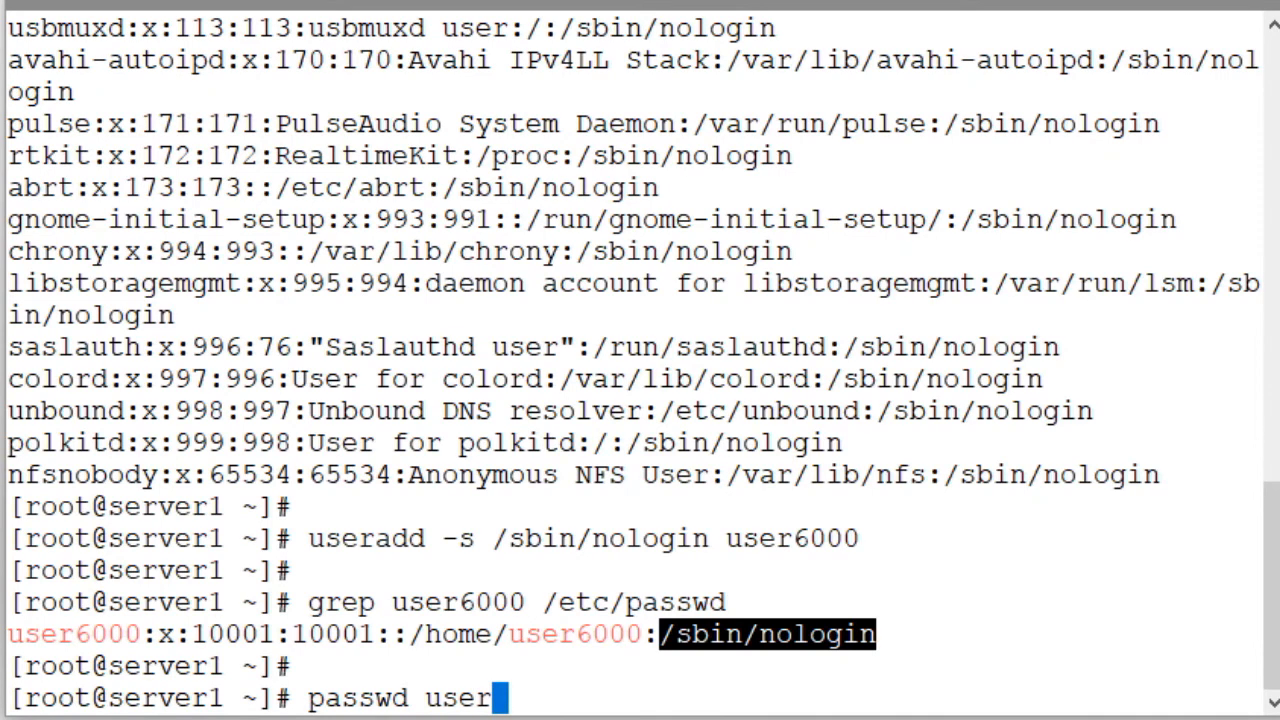
{"action": "key", "text": "Return"}
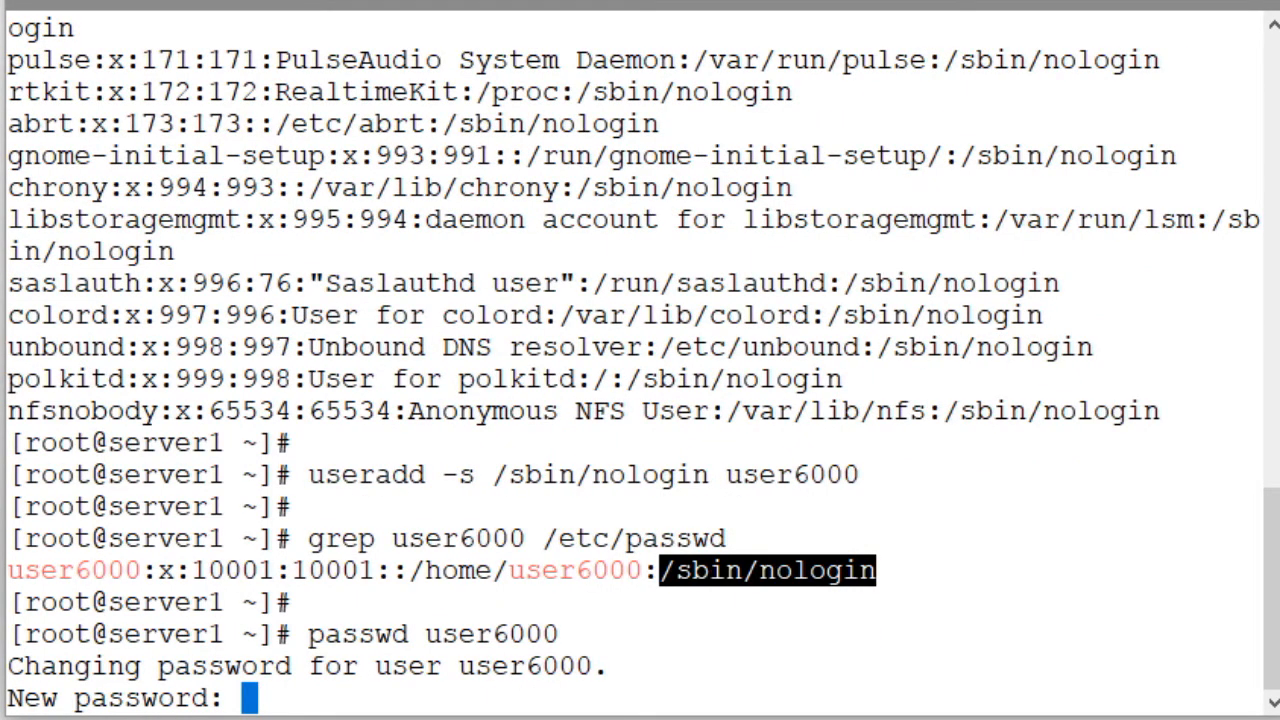
{"action": "type", "text": "password"}
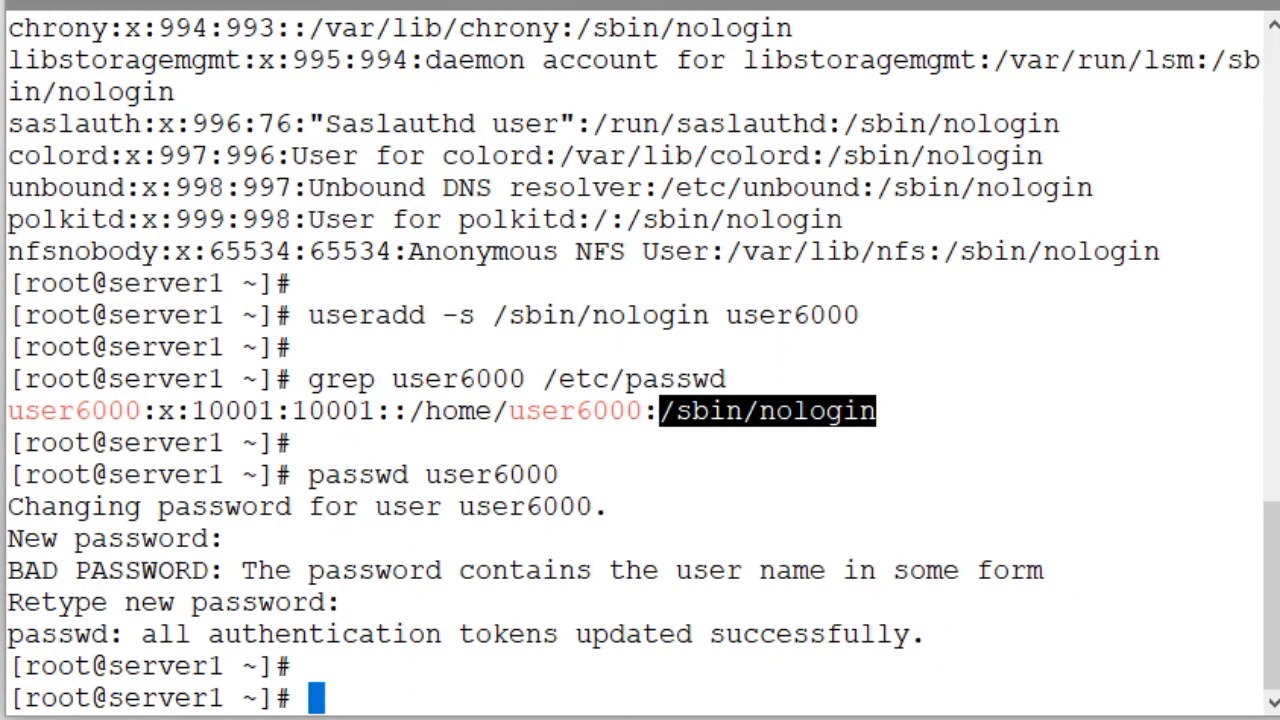
Step: Attempt su - user6000 and see the login refused as not available
{"action": "type", "text": "su - user"}
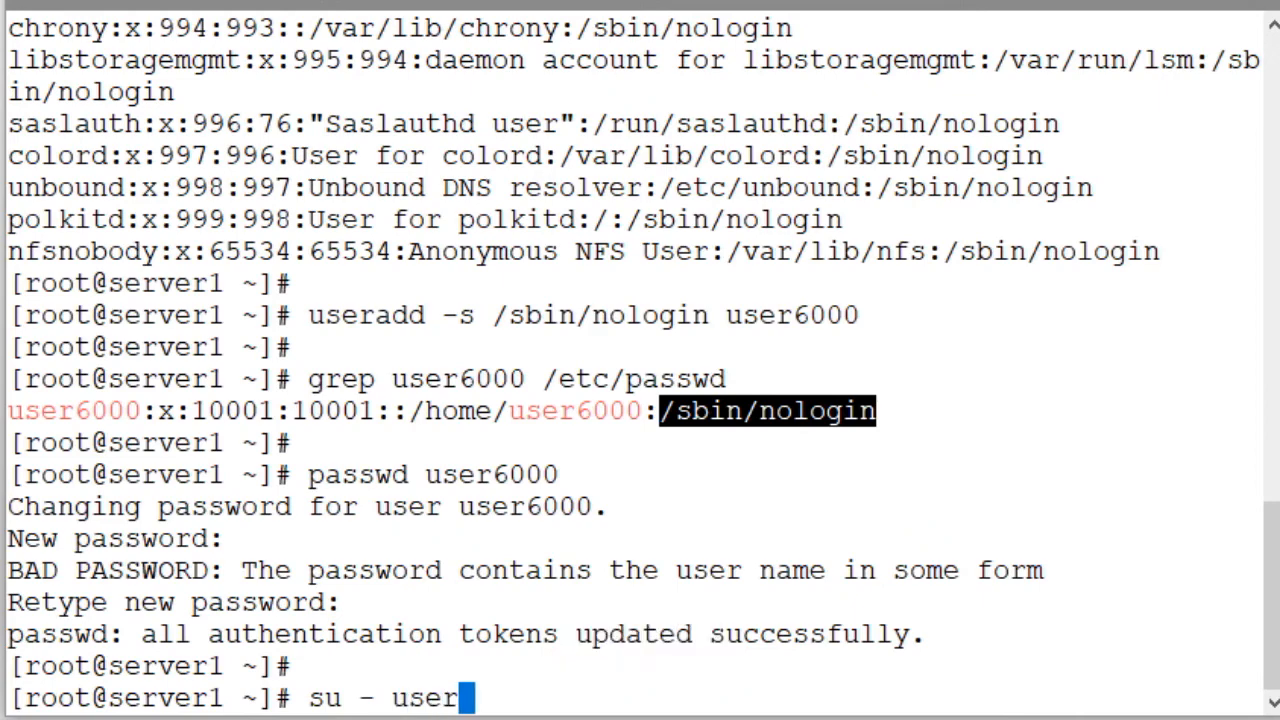
{"action": "type", "text": "6000"}
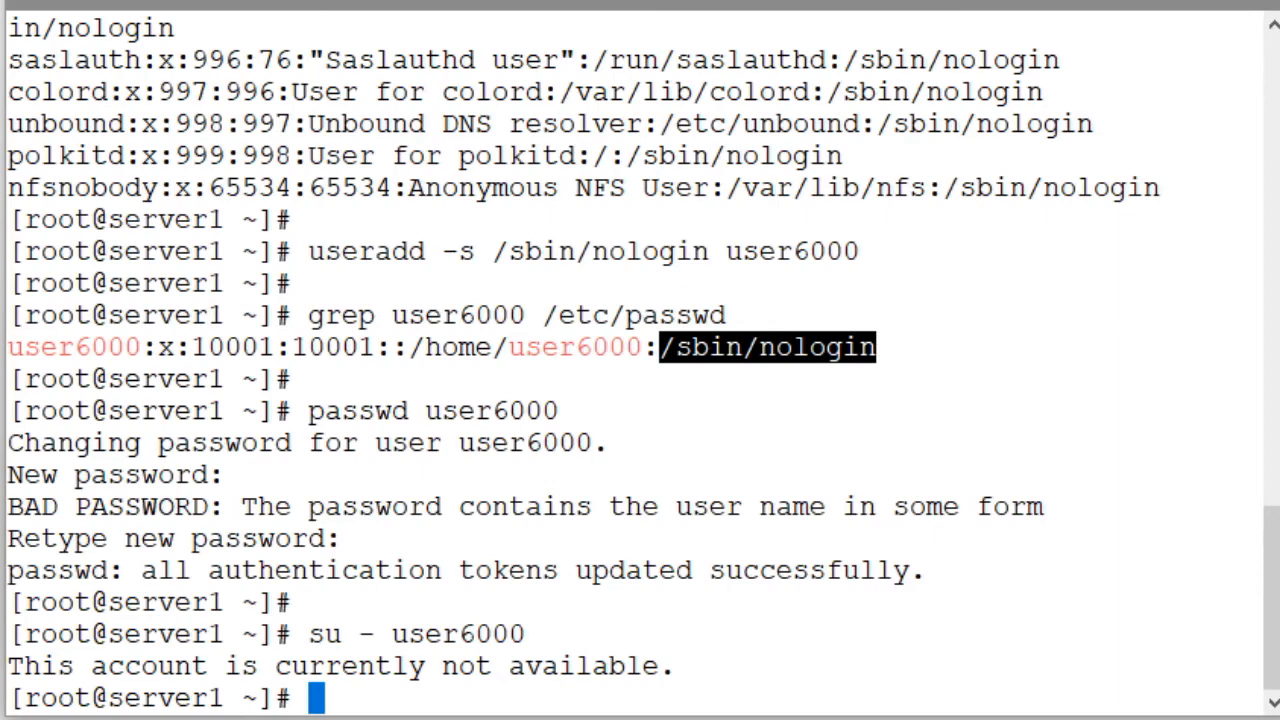
{"action": "type", "text": "vi /etc/"}
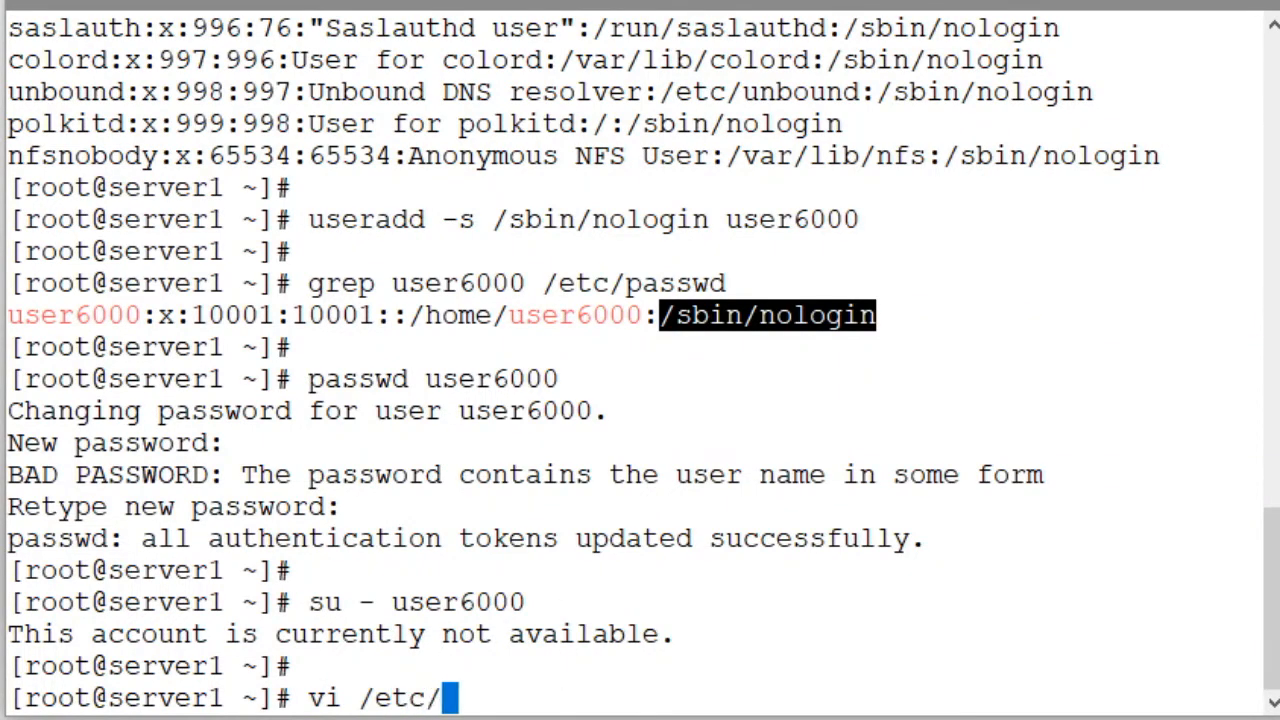
Step: Create /etc/nologin.txt in vi and write 'You are not allowed to log in.'
{"action": "type", "text": "no"}
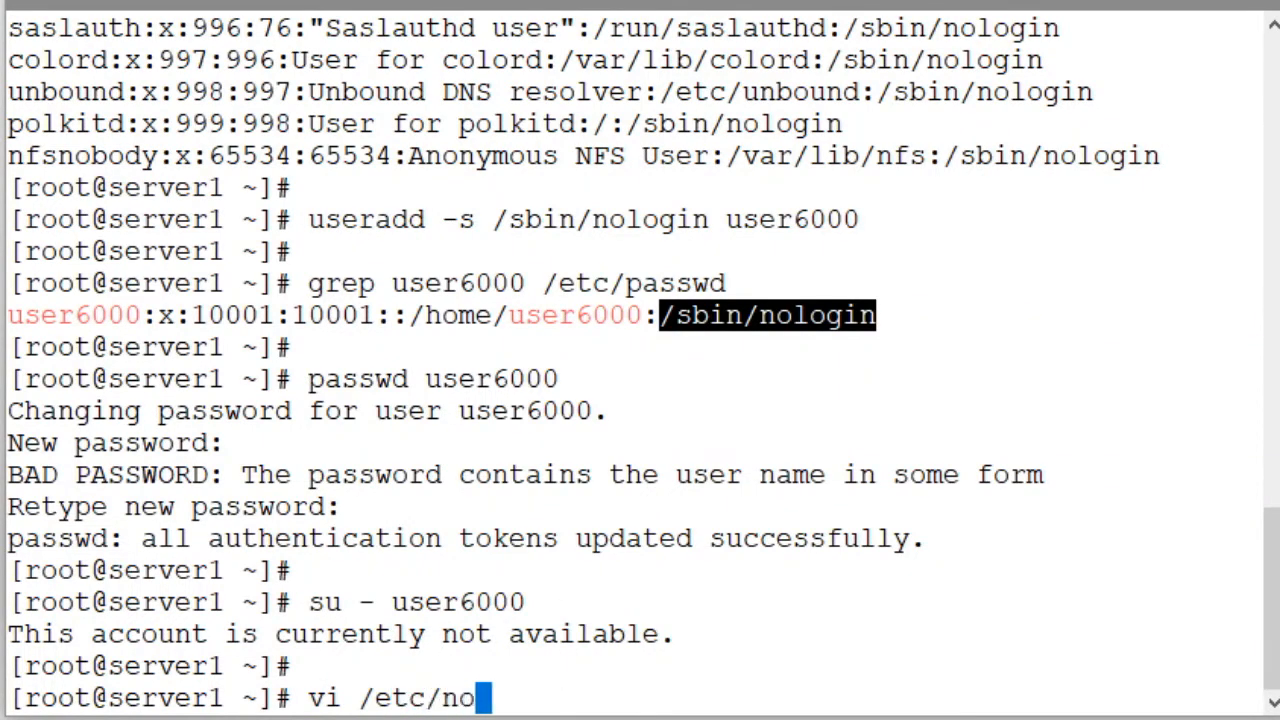
{"action": "type", "text": "login.tx"}
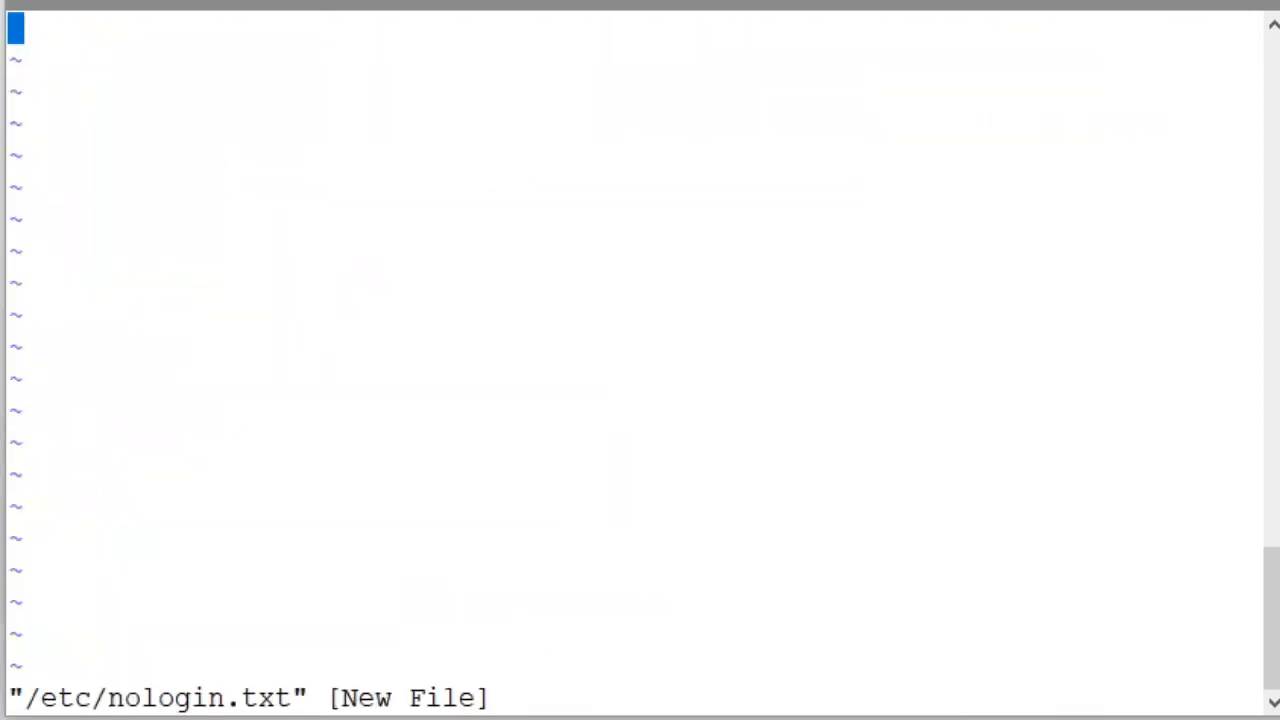
{"action": "key", "text": "i"}
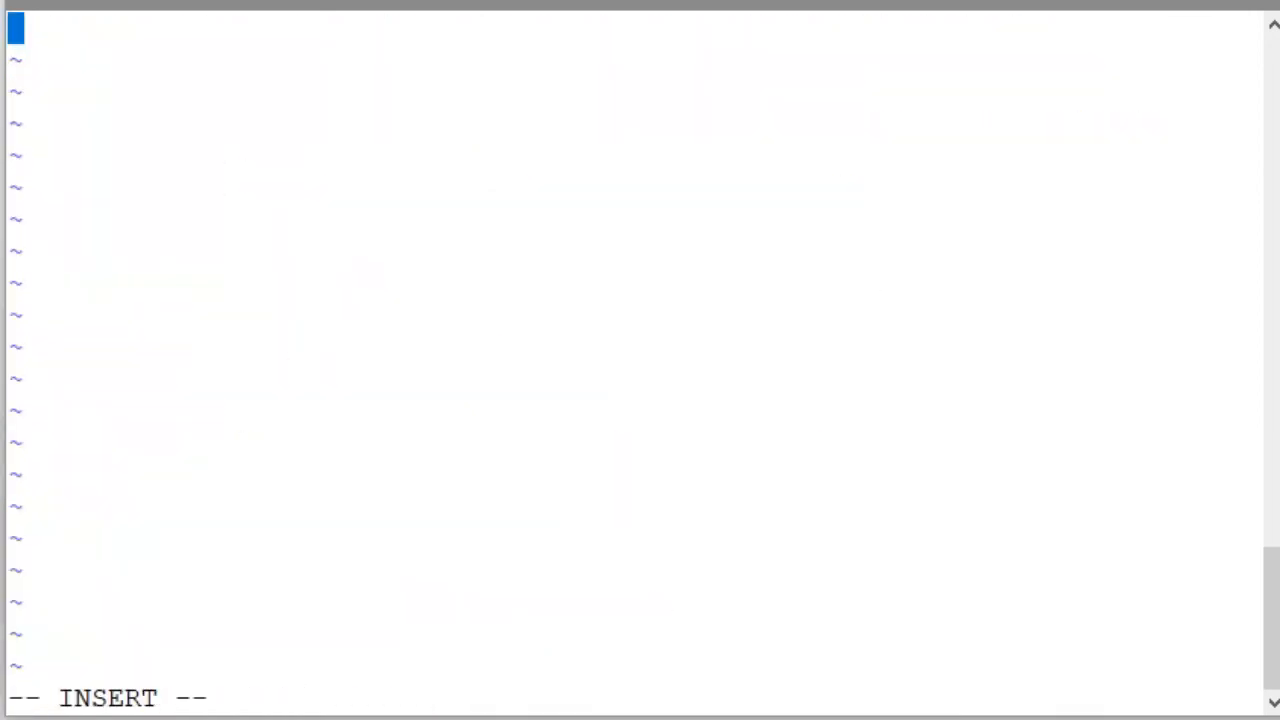
{"action": "key", "text": "space"}
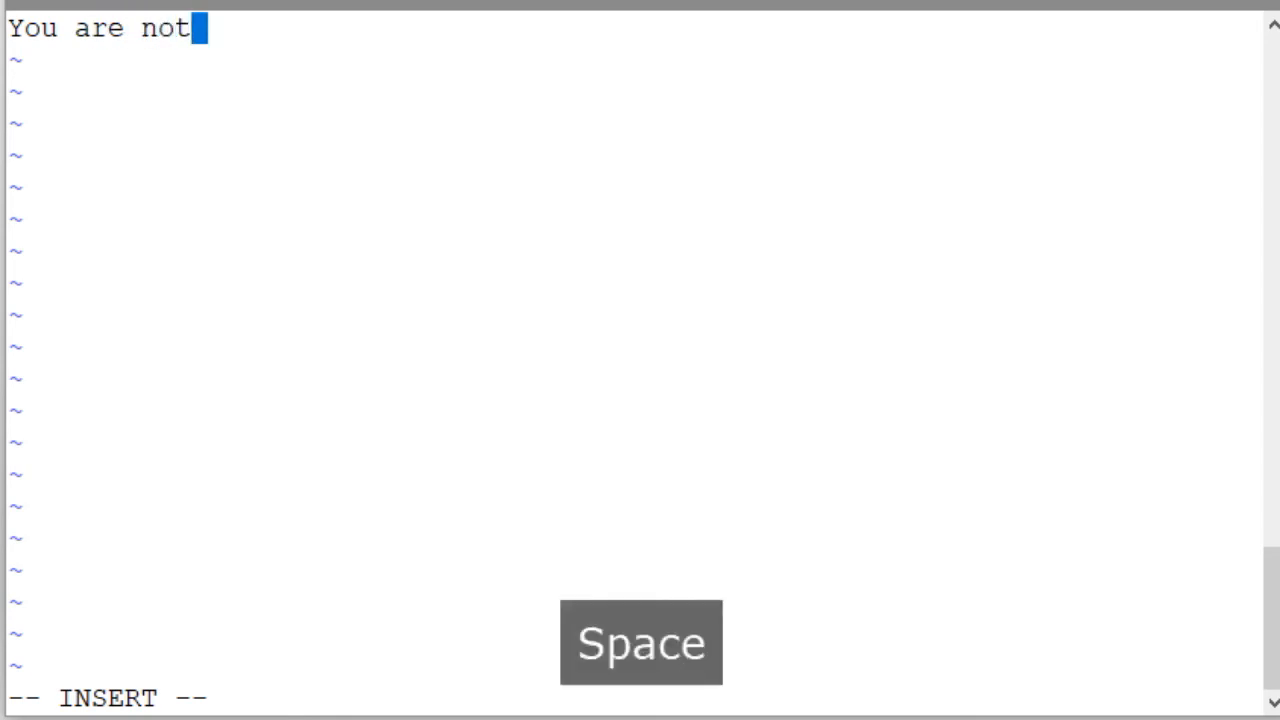
{"action": "type", "text": "allowed to l"}
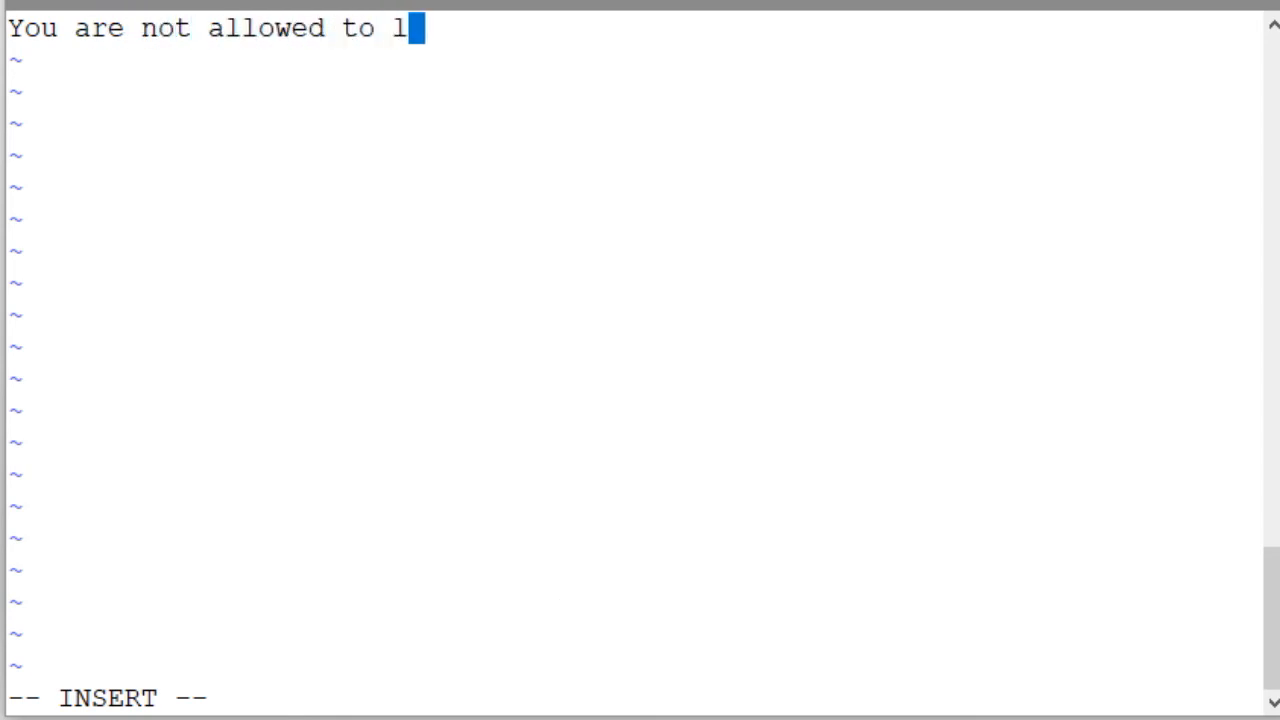
{"action": "type", "text": "og in. Please s"}
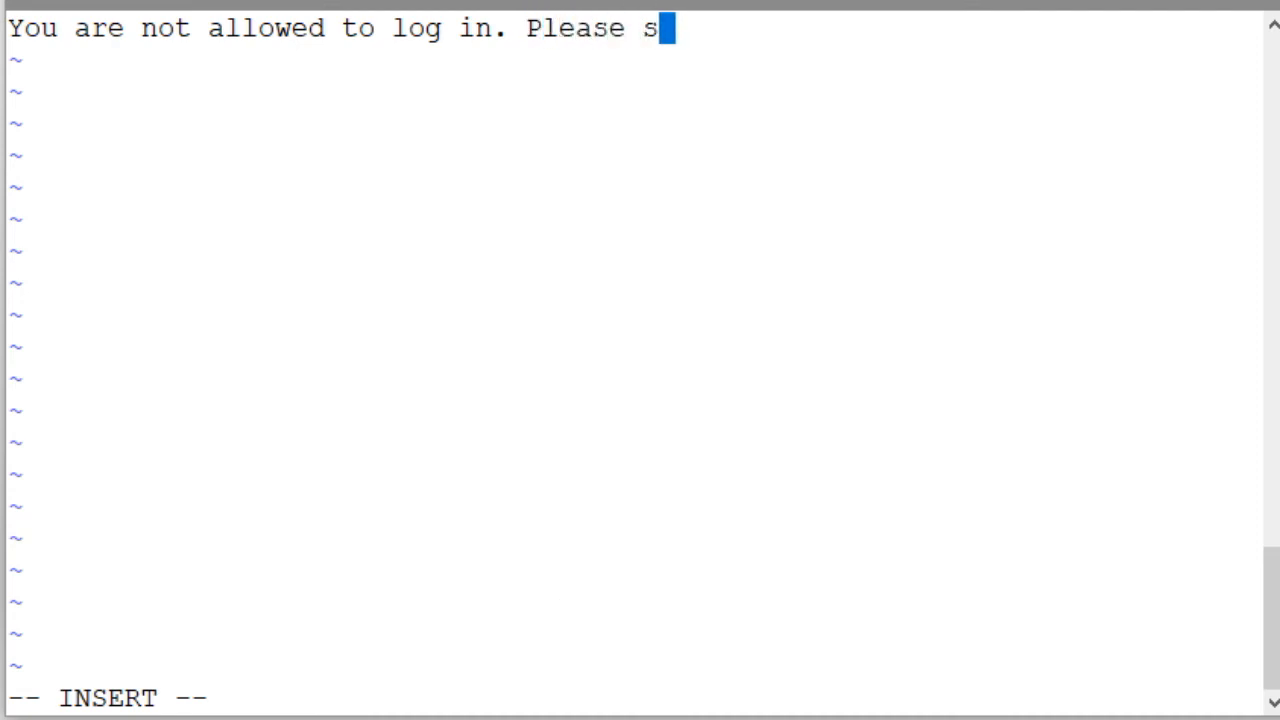
Step: Finish with 'Please see your supervisor.' and save the file with :x
{"action": "type", "text": "ee your superv"}
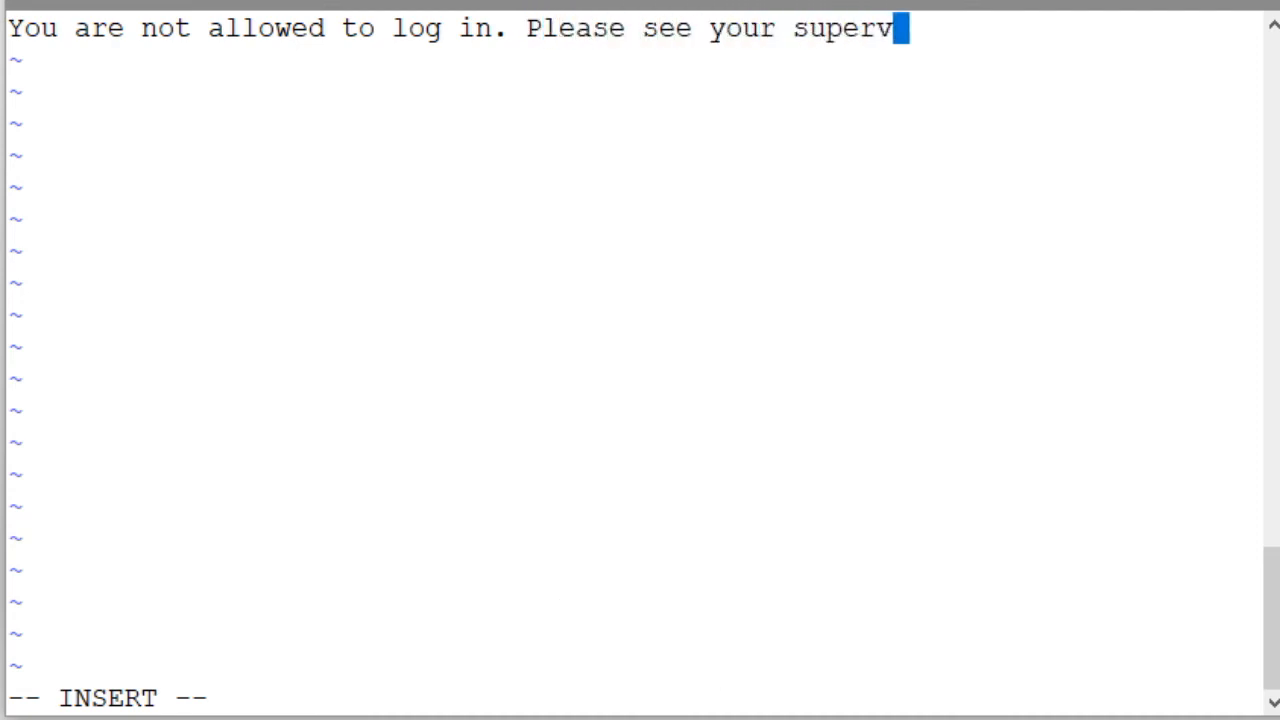
{"action": "type", "text": "isor."}
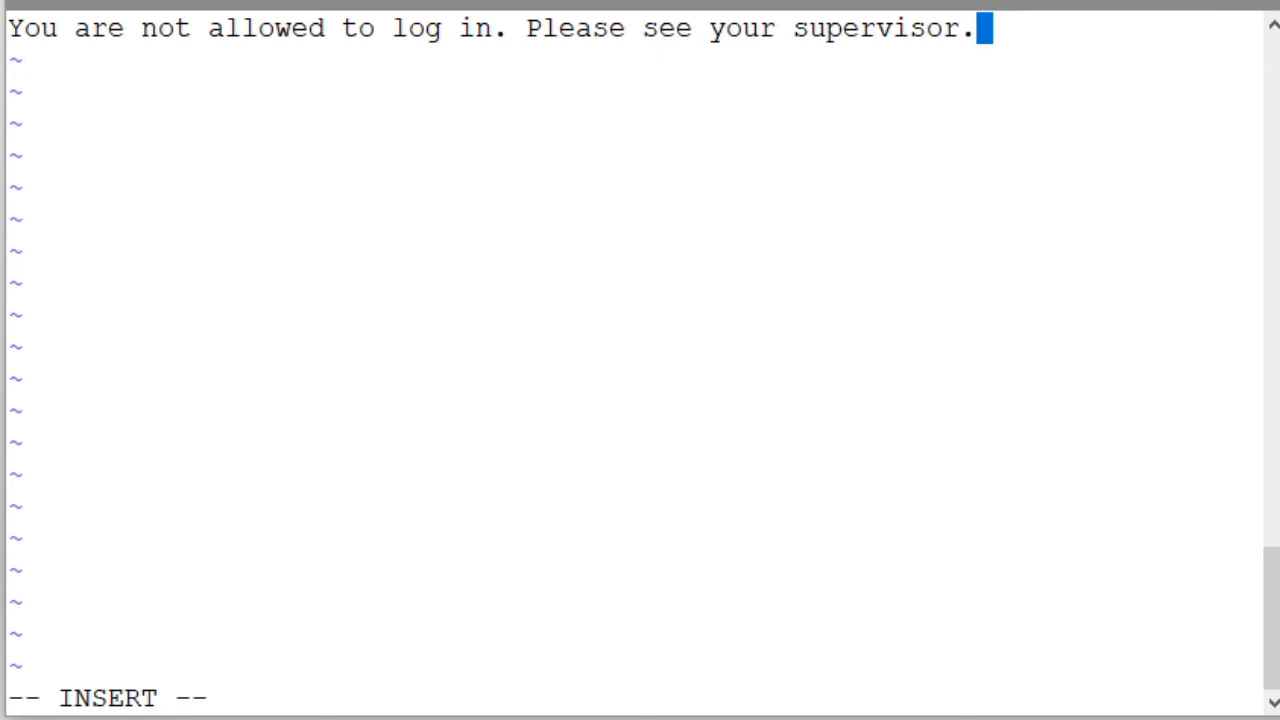
{"action": "key", "text": "Escape"}
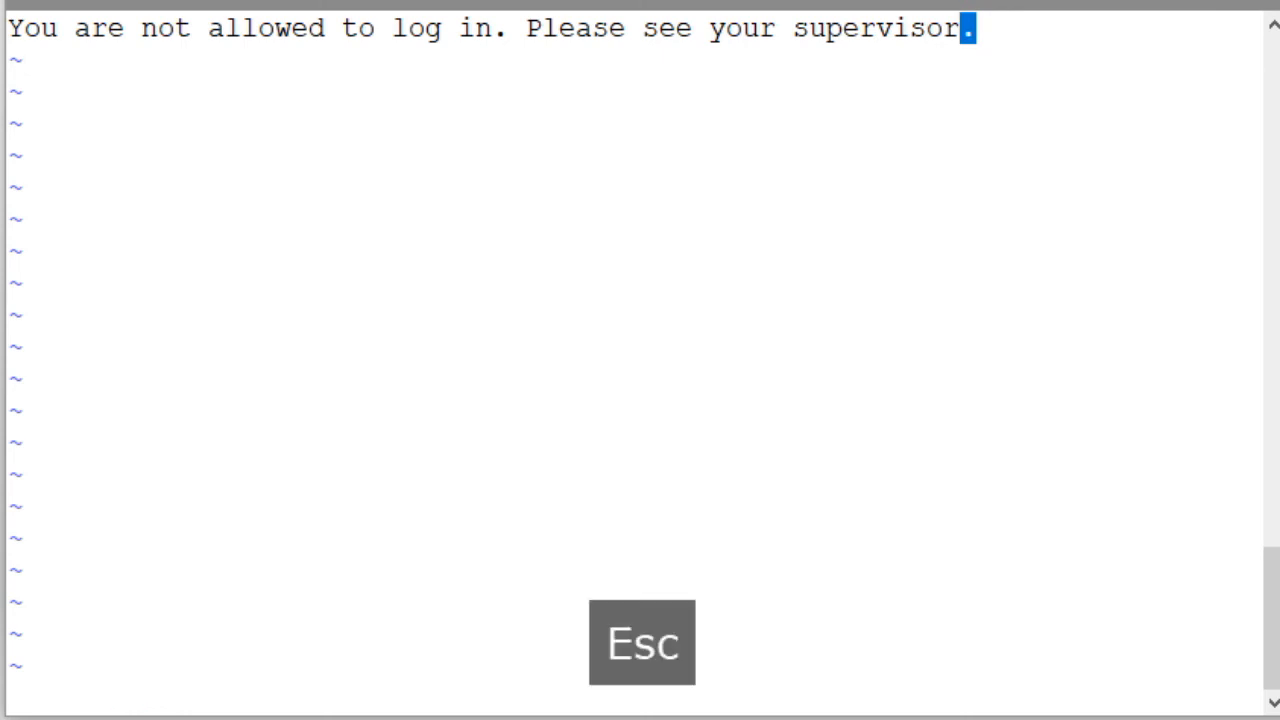
{"action": "type", "text": ":x"}
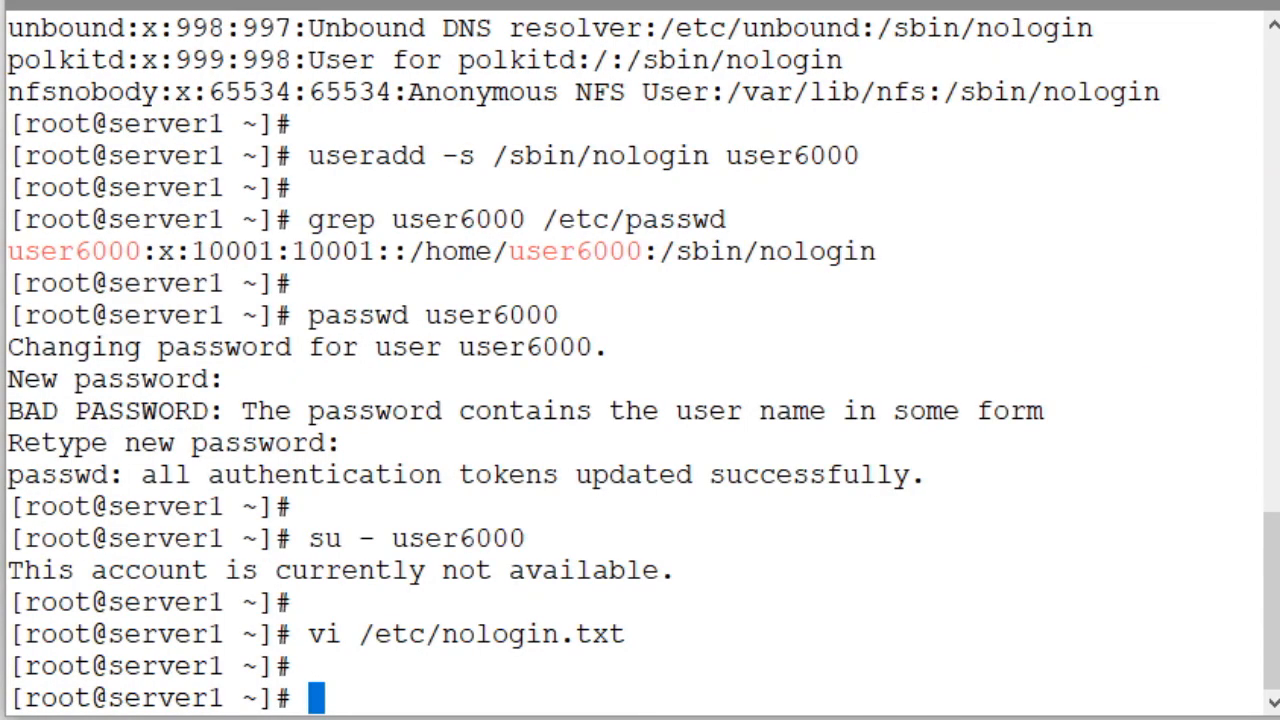
{"action": "key", "text": "space"}
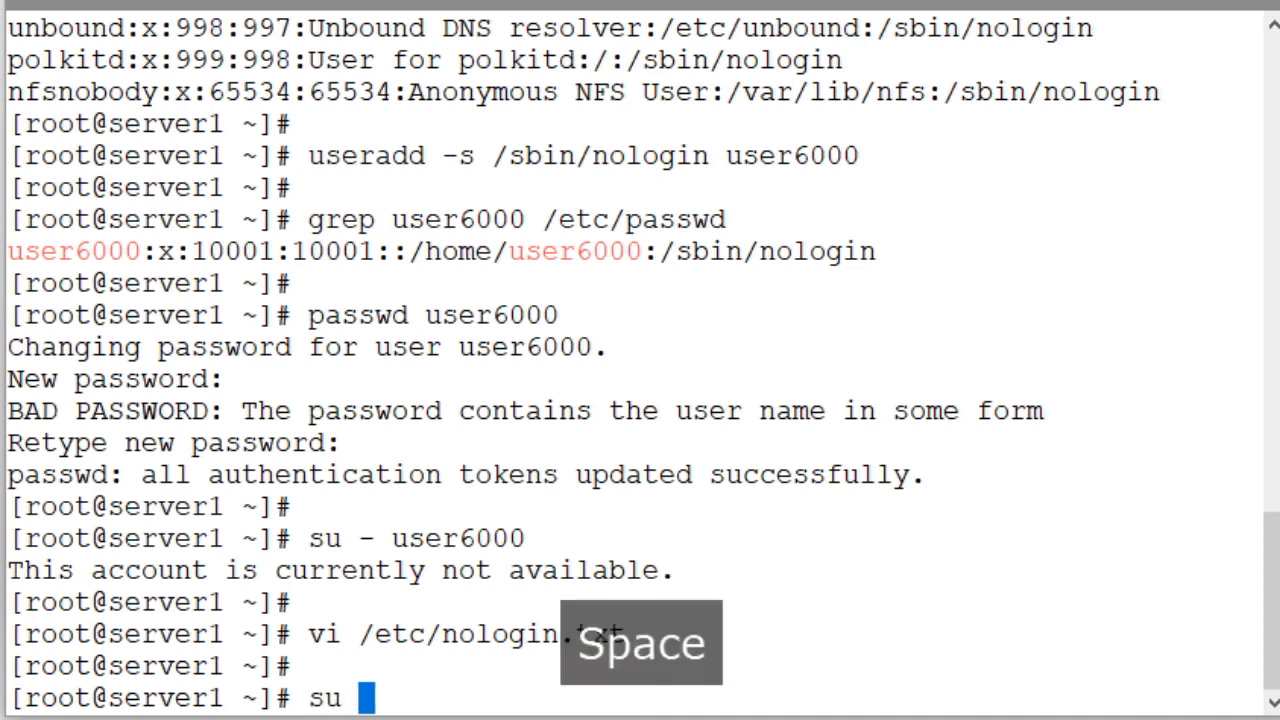
{"action": "type", "text": "- user"}
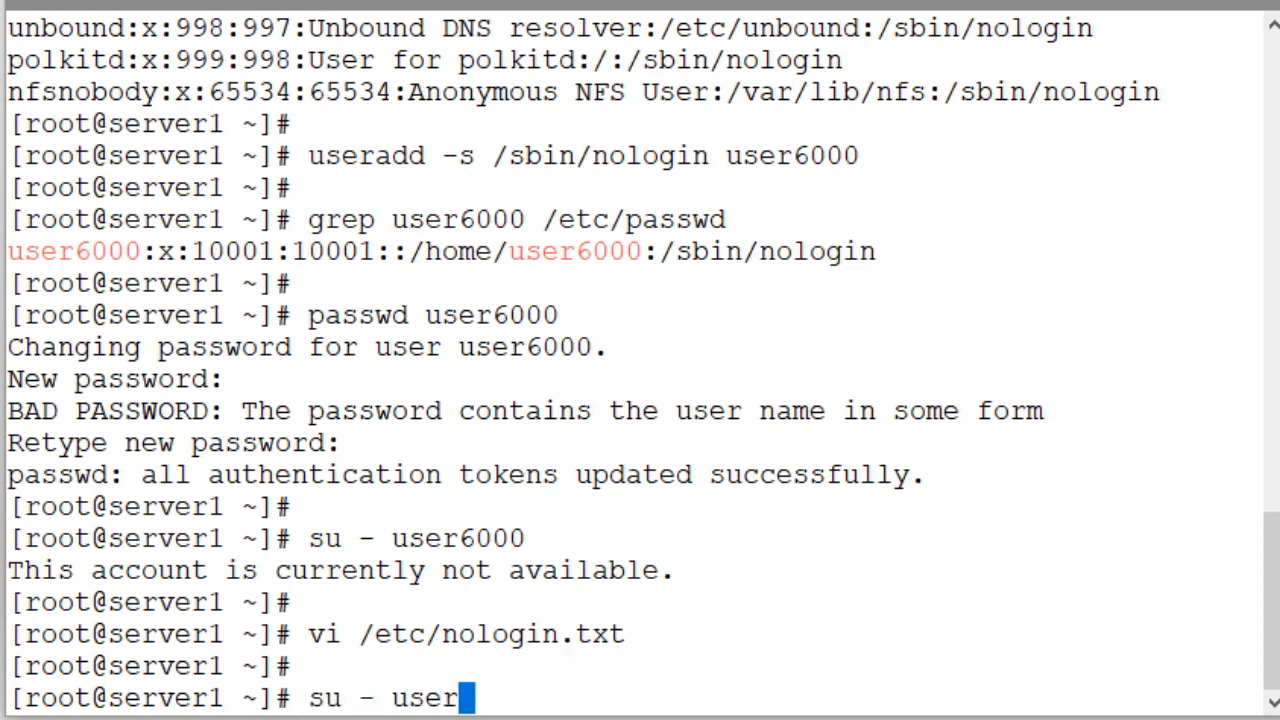